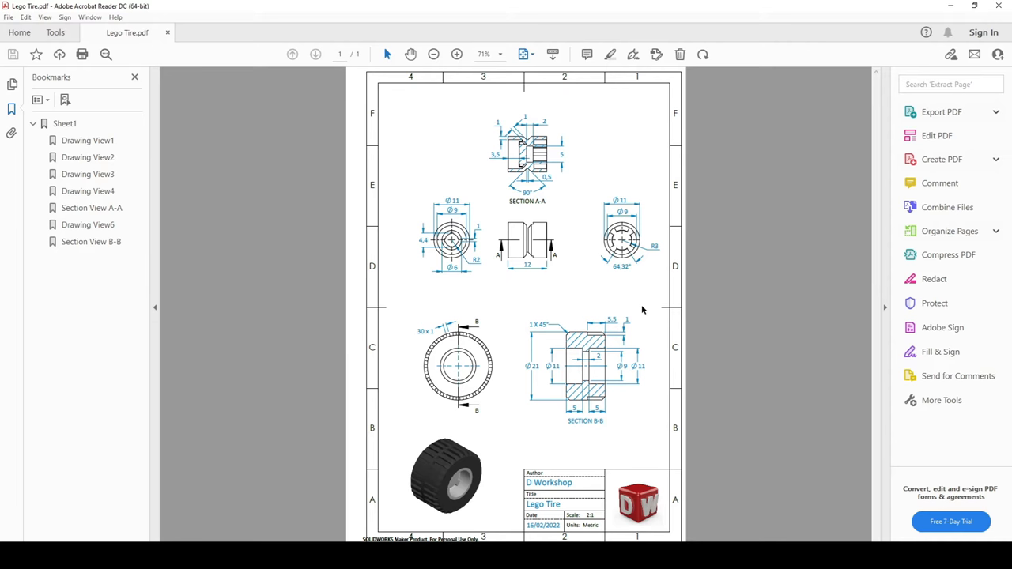
mouse_move(531, 250)
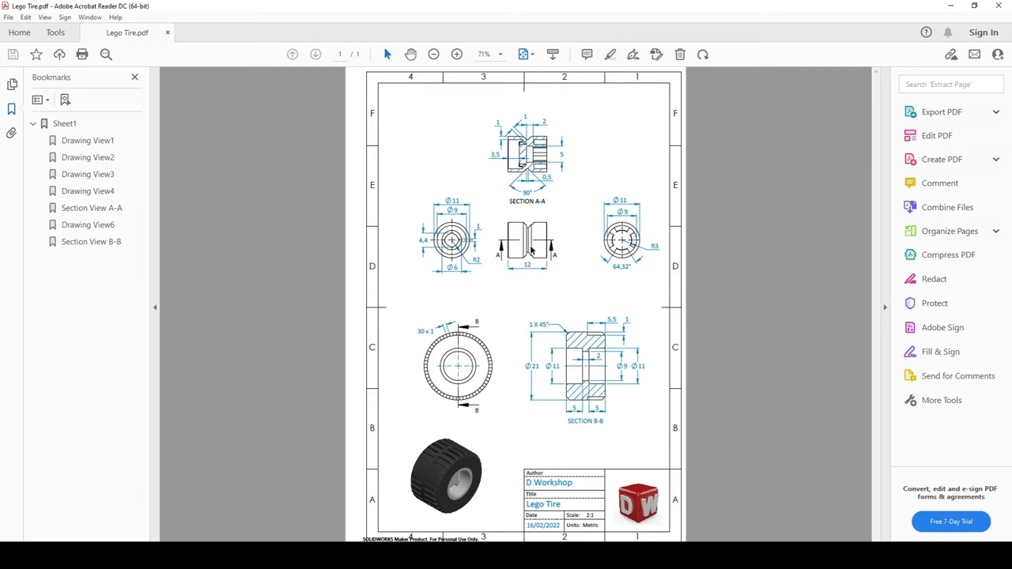
mouse_move(563, 250)
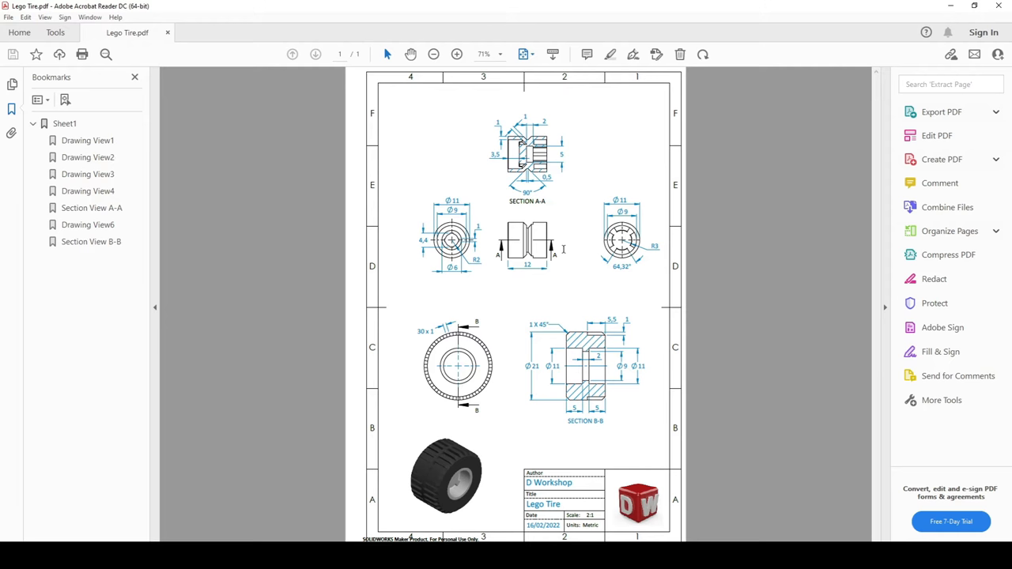
mouse_move(645, 204)
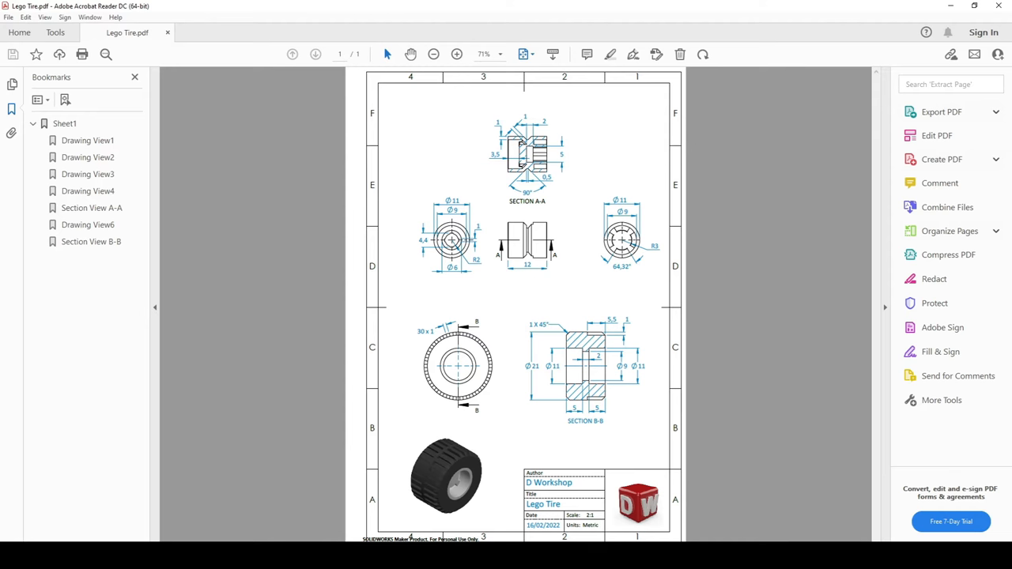
mouse_move(482, 105)
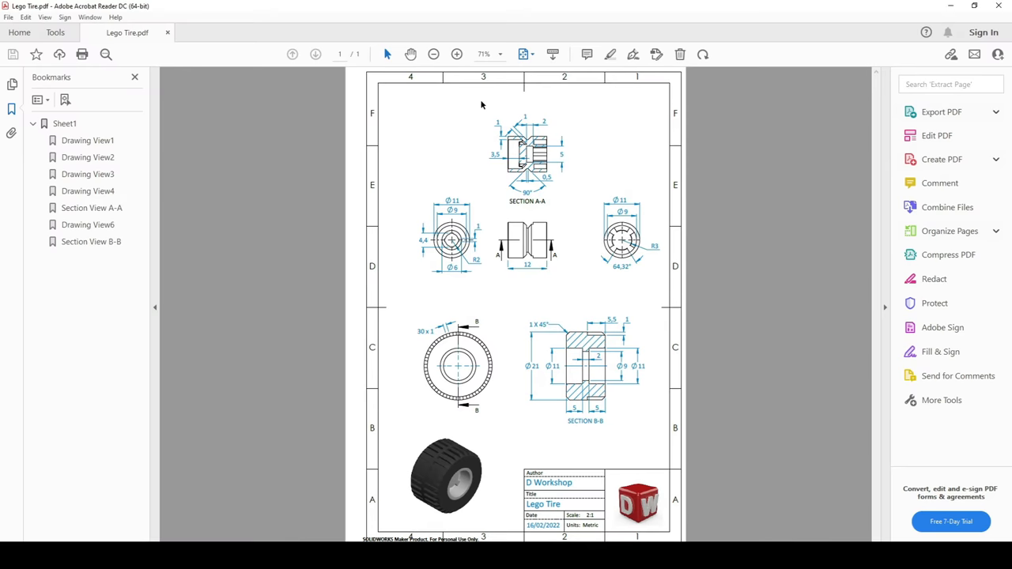
- Insert the tire drawing screenshot on the Top Plane as a sketch picture at 0.49 transparency
click(456, 54)
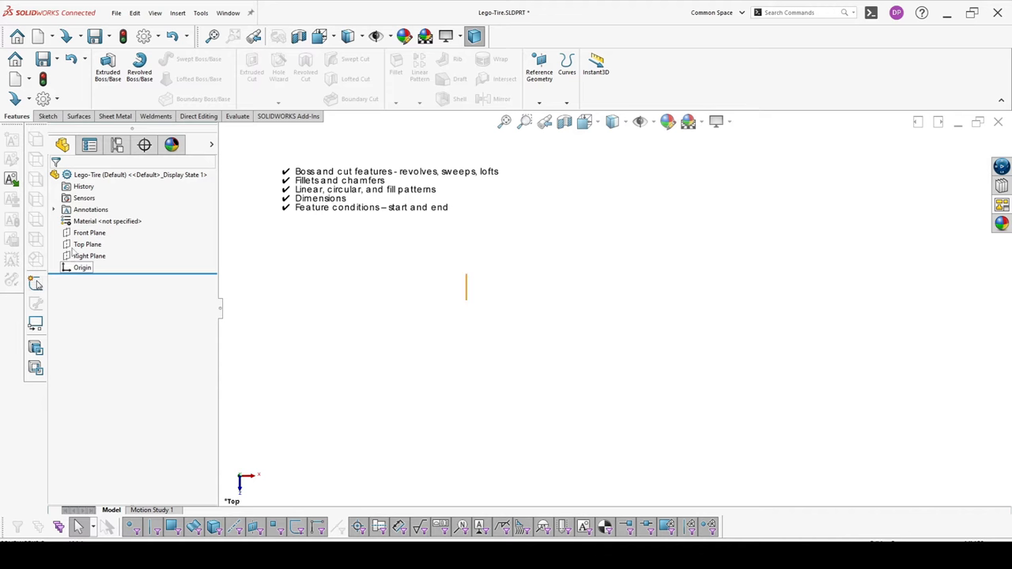
click(88, 243)
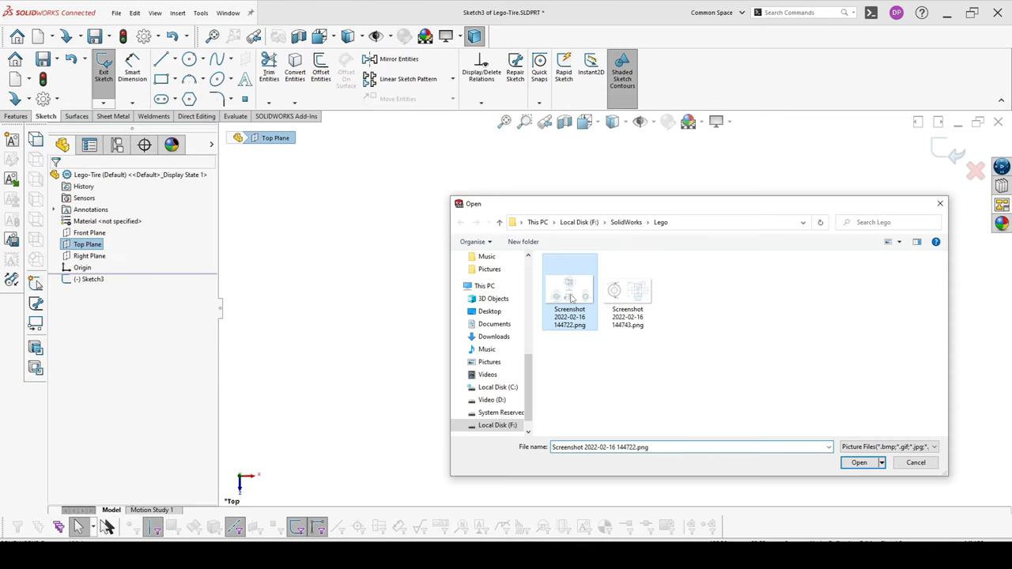
click(858, 462)
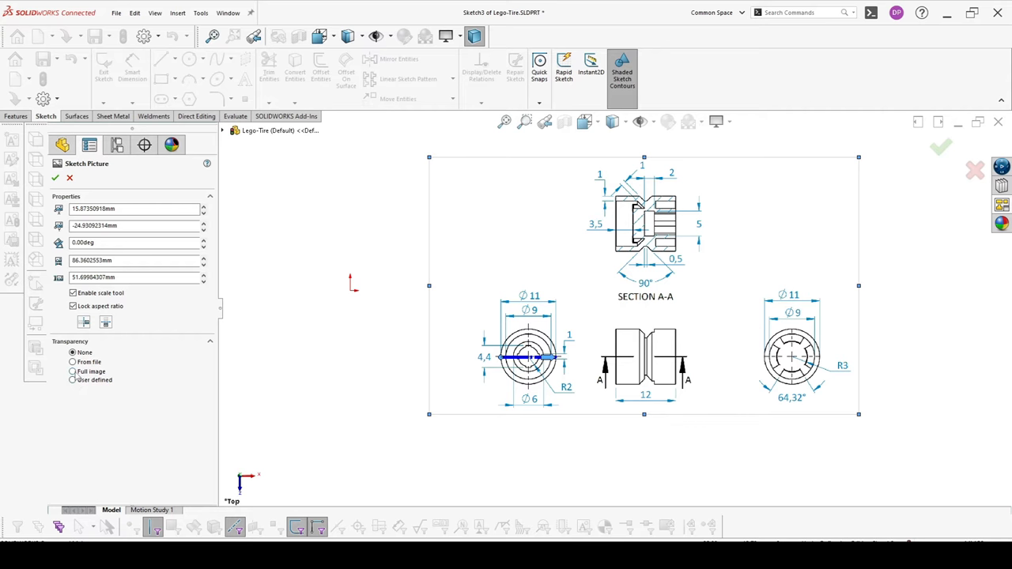
click(72, 372)
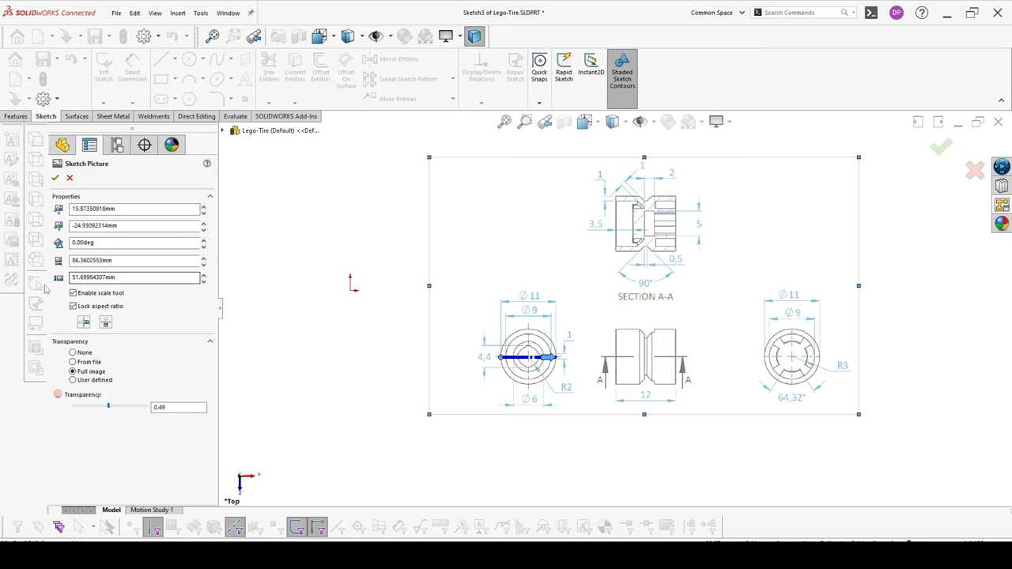
click(55, 178)
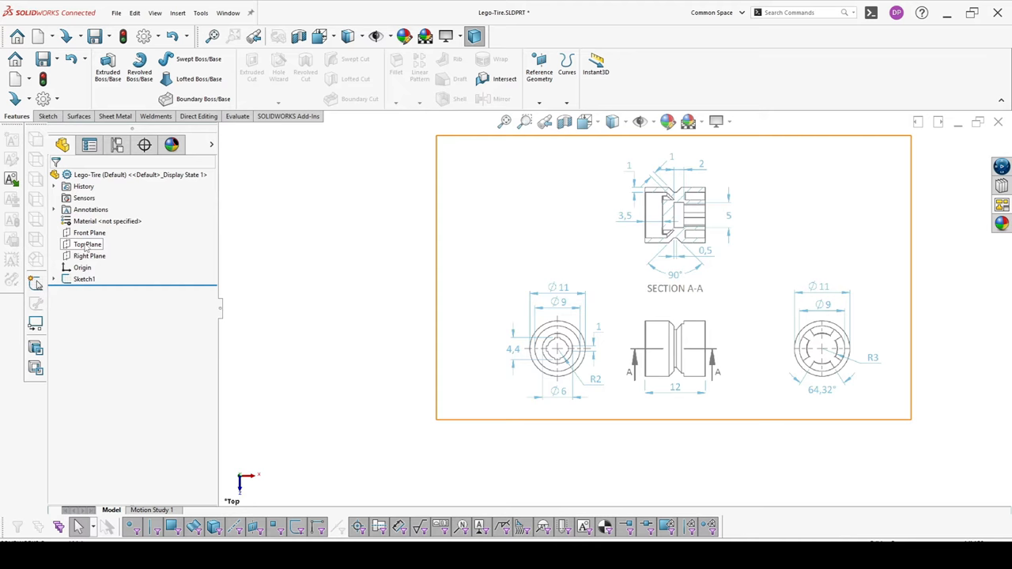
- On a Top Plane sketch, draw a horizontal centerline through the origin and start the profile lines
click(90, 244)
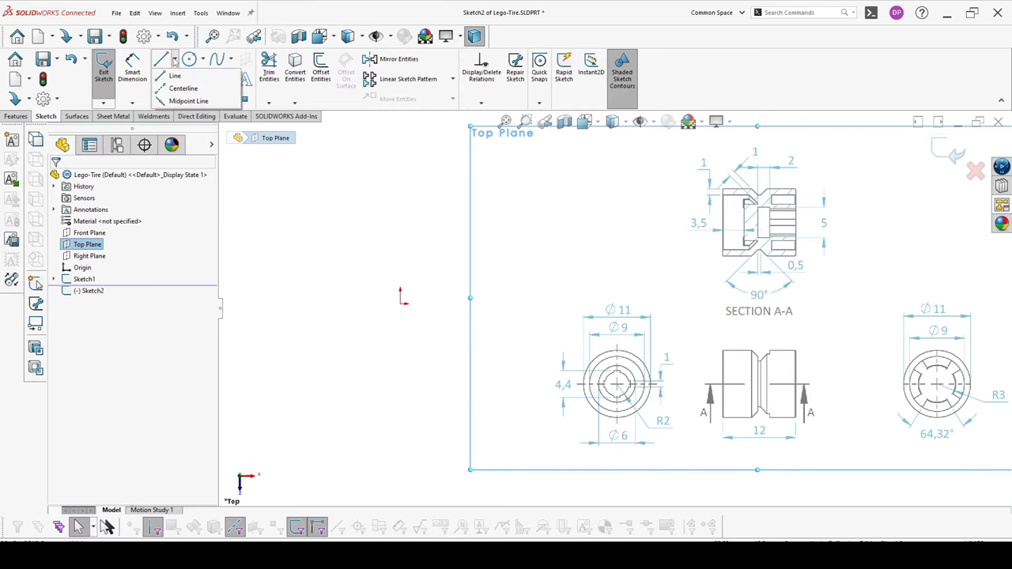
click(183, 88)
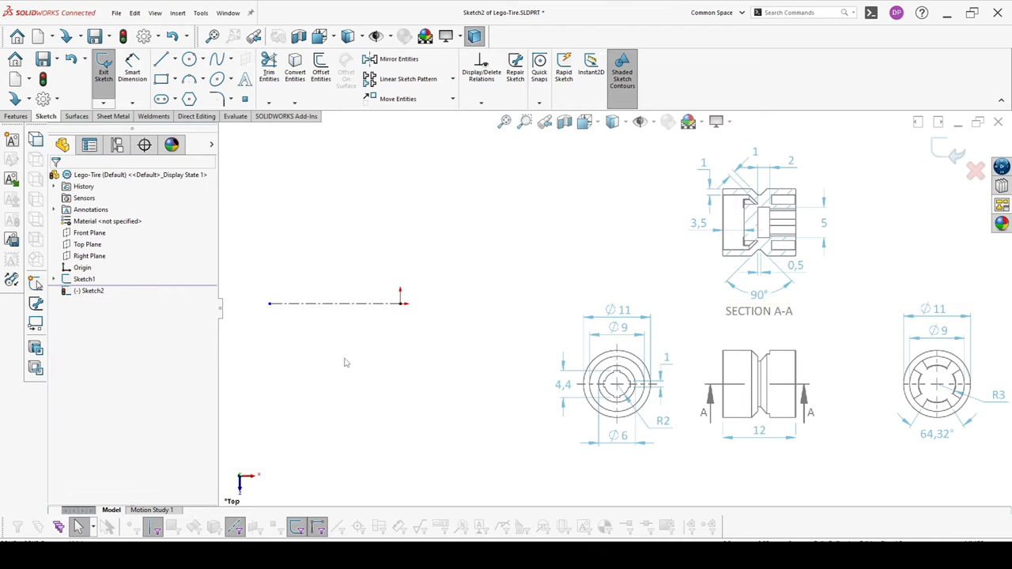
mouse_move(280, 218)
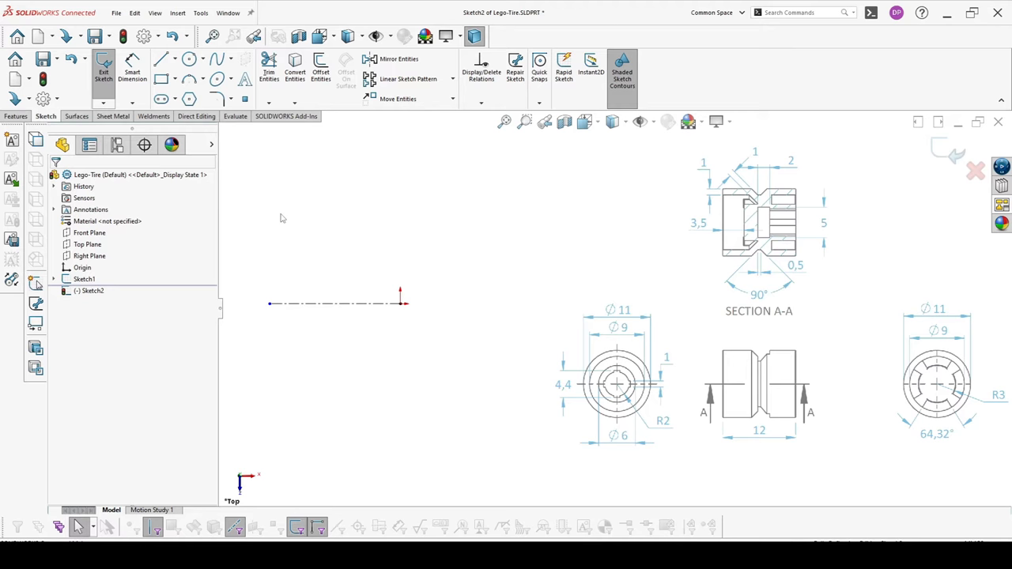
click(162, 59)
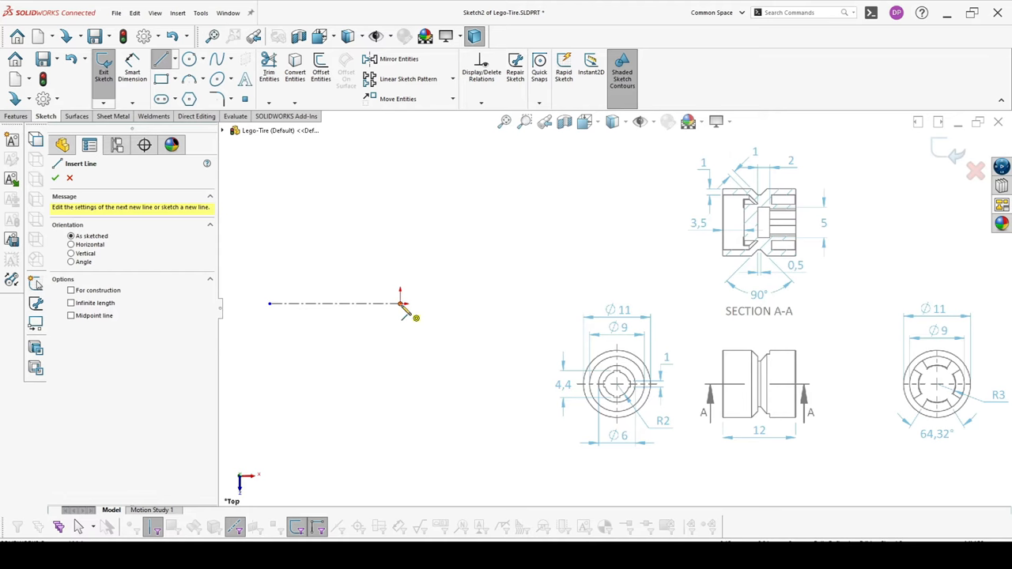
click(399, 303)
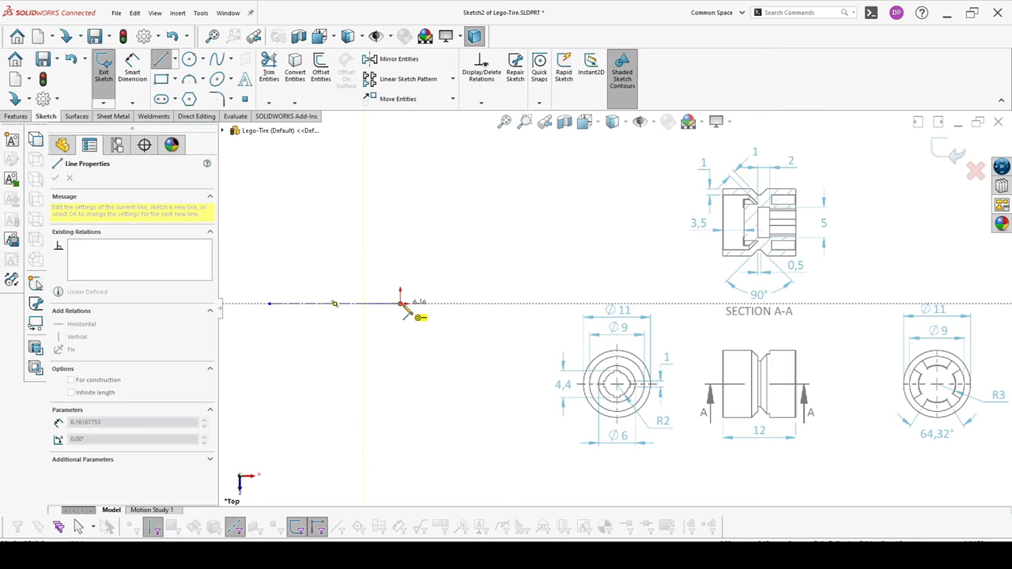
click(432, 254)
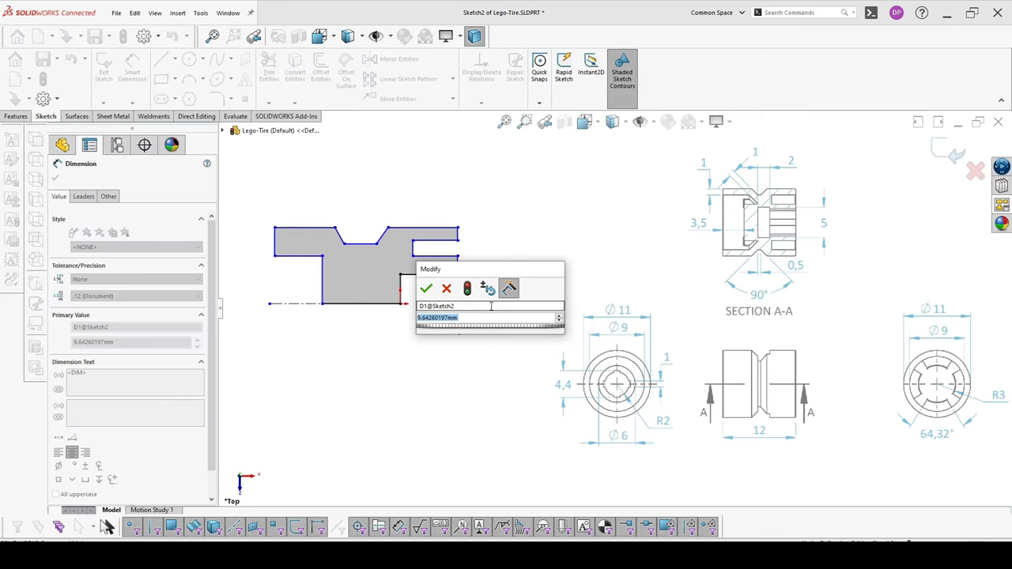
- Add Smart Dimensions of 4, 6, 9 and 11 mm to the profile edges
click(427, 288)
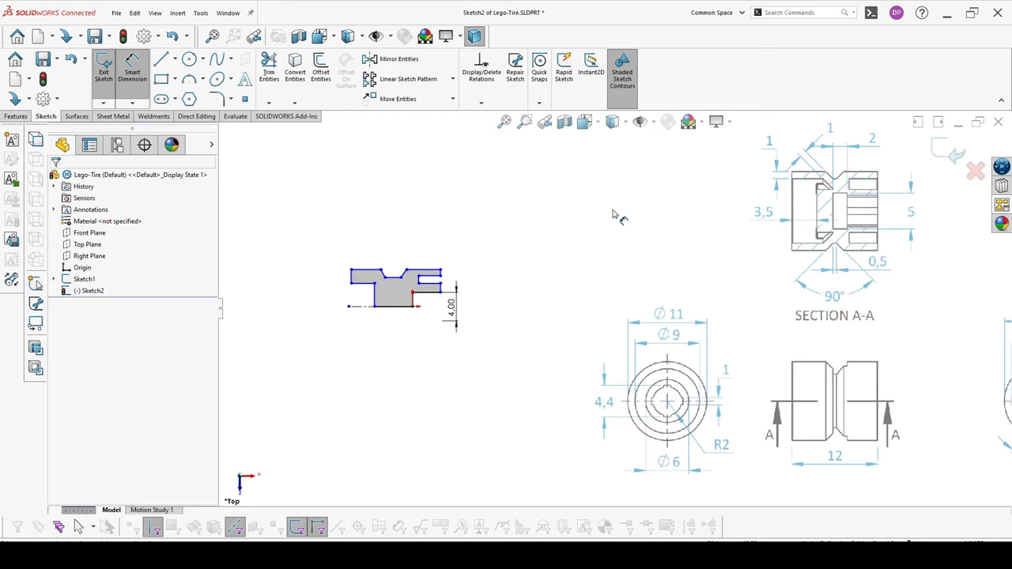
mouse_move(690, 438)
text(6)
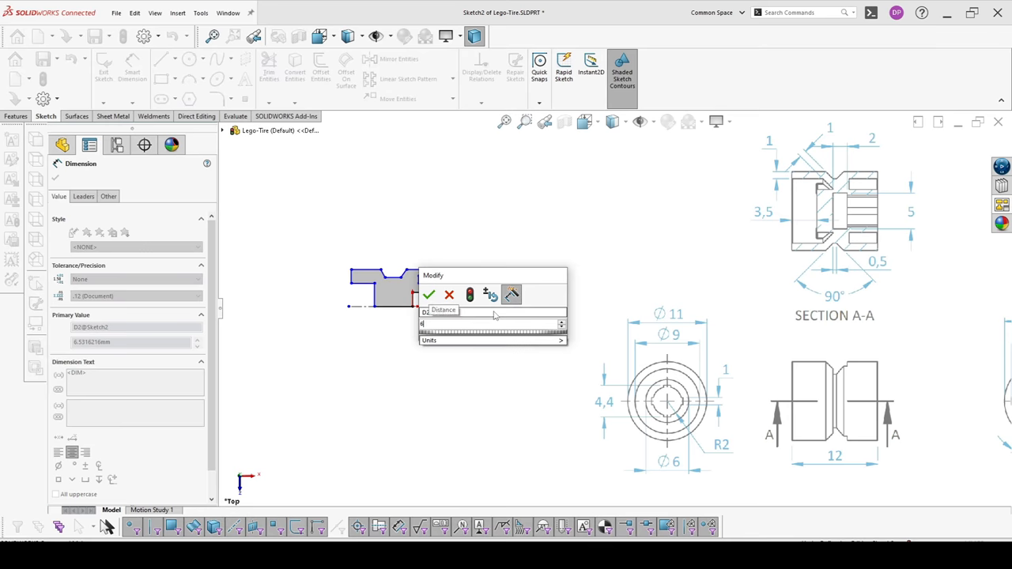
click(428, 295)
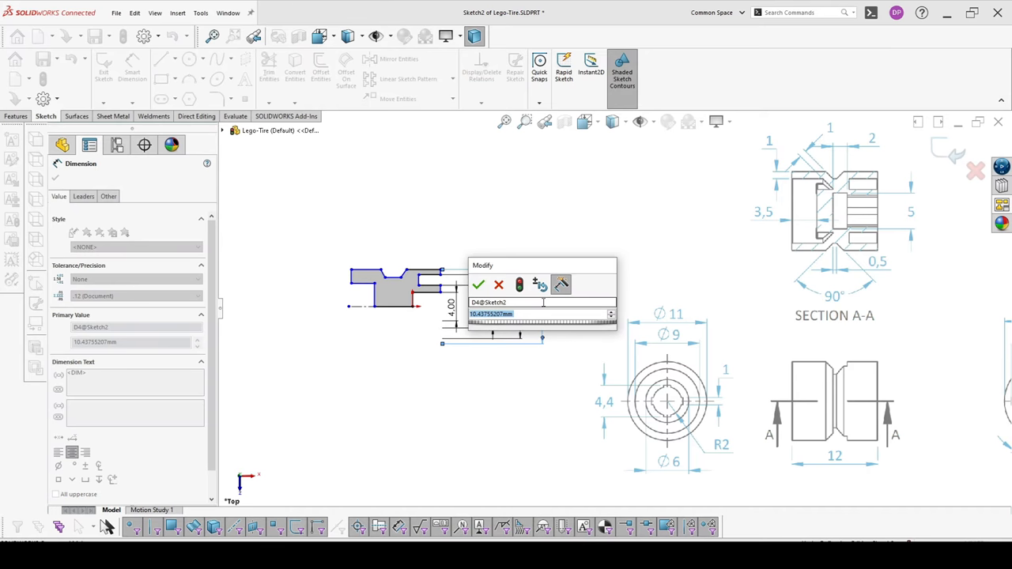
click(478, 284)
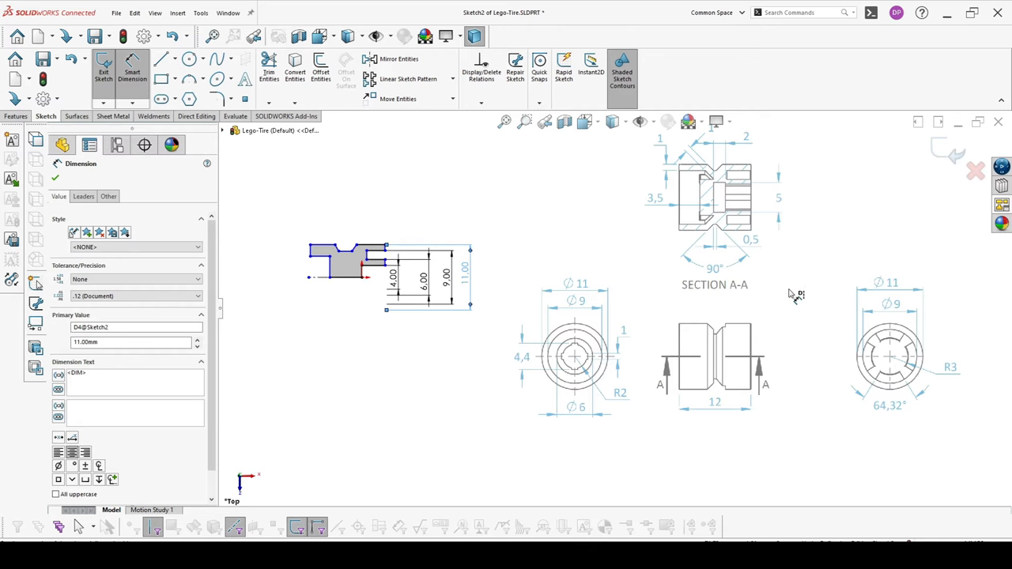
click(370, 247)
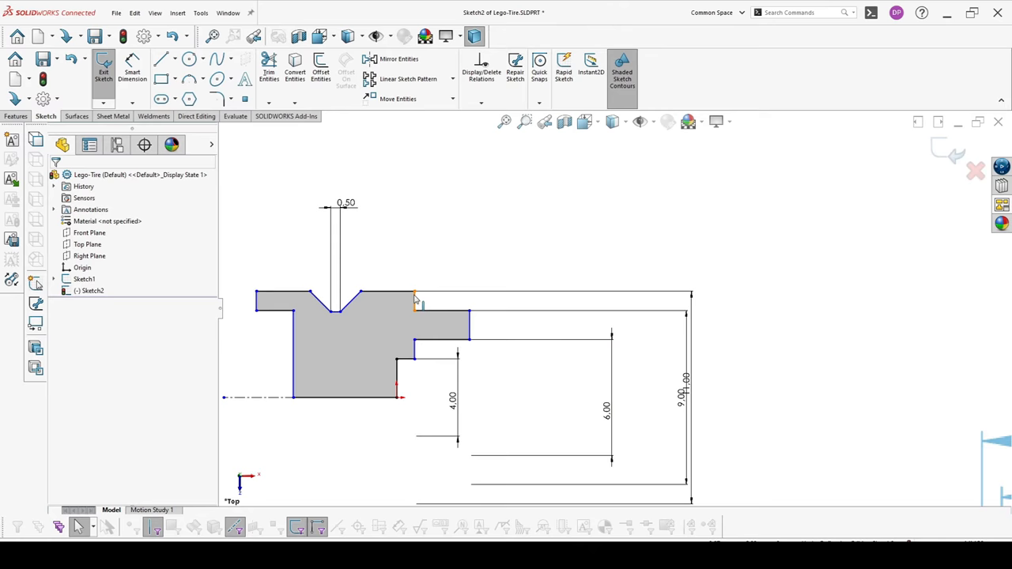
click(415, 300)
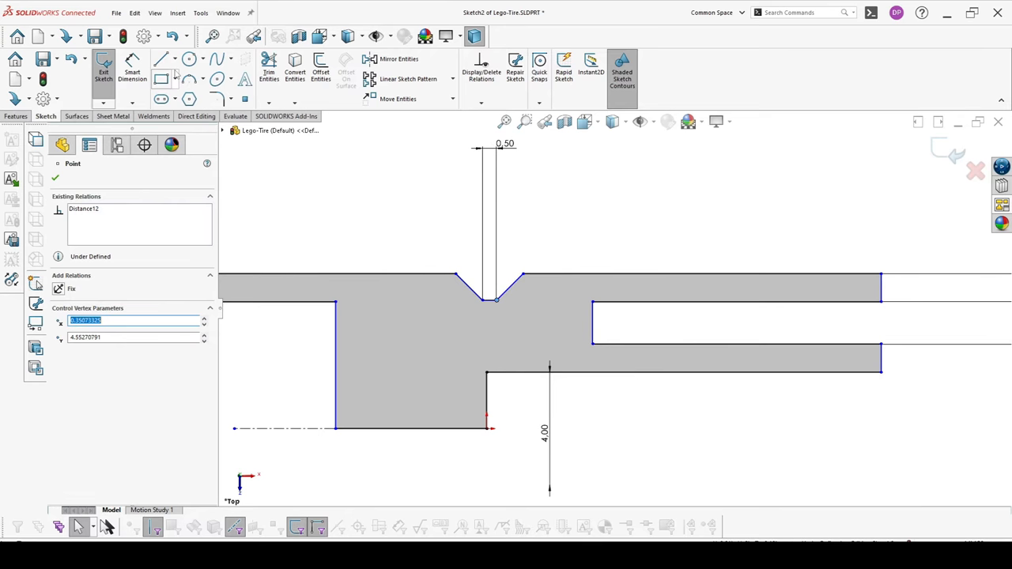
click(486, 367)
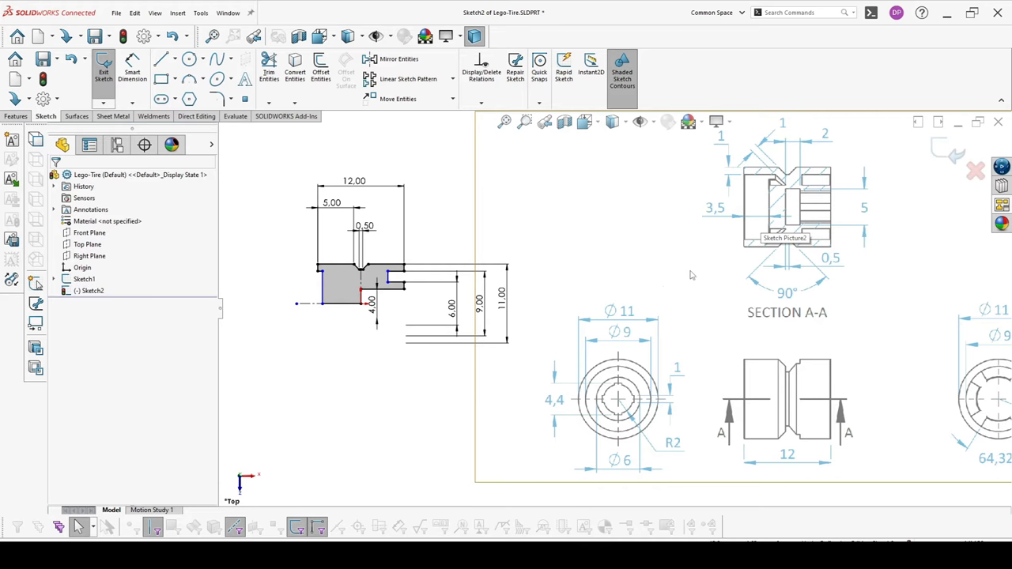
mouse_move(817, 231)
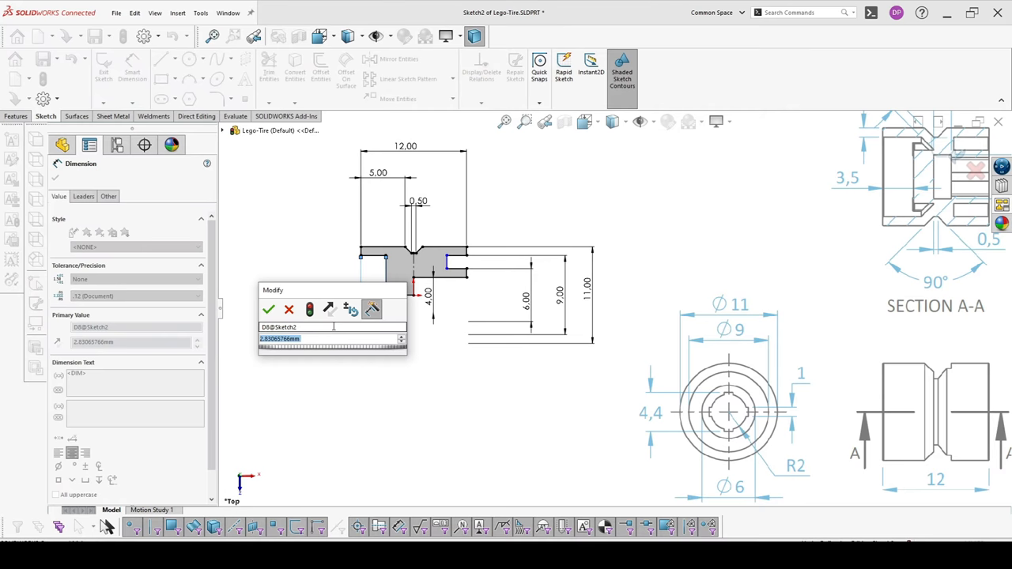
- Dimension the profile's short top line to 4.00, fully defining Sketch2
click(269, 309)
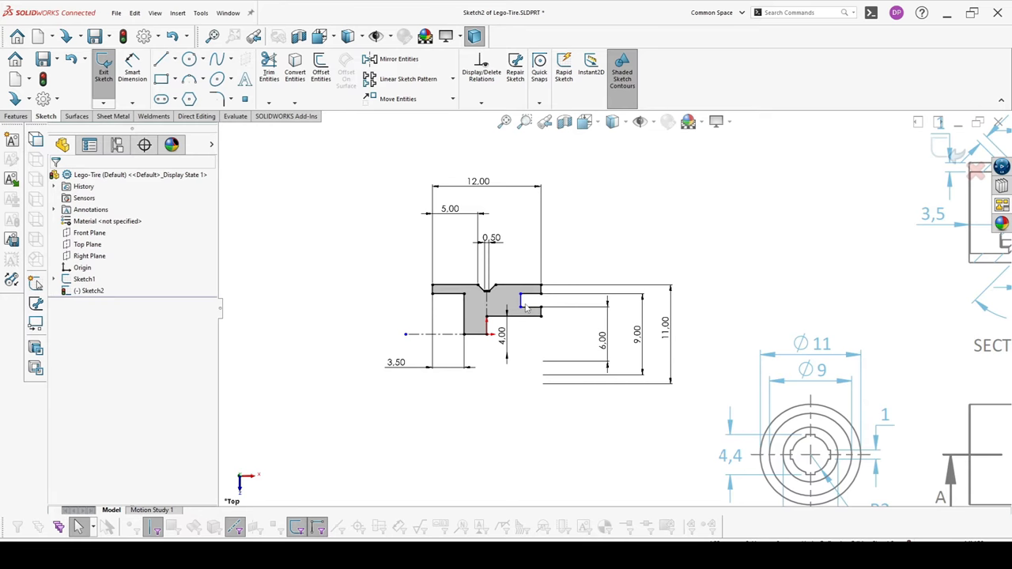
click(521, 294)
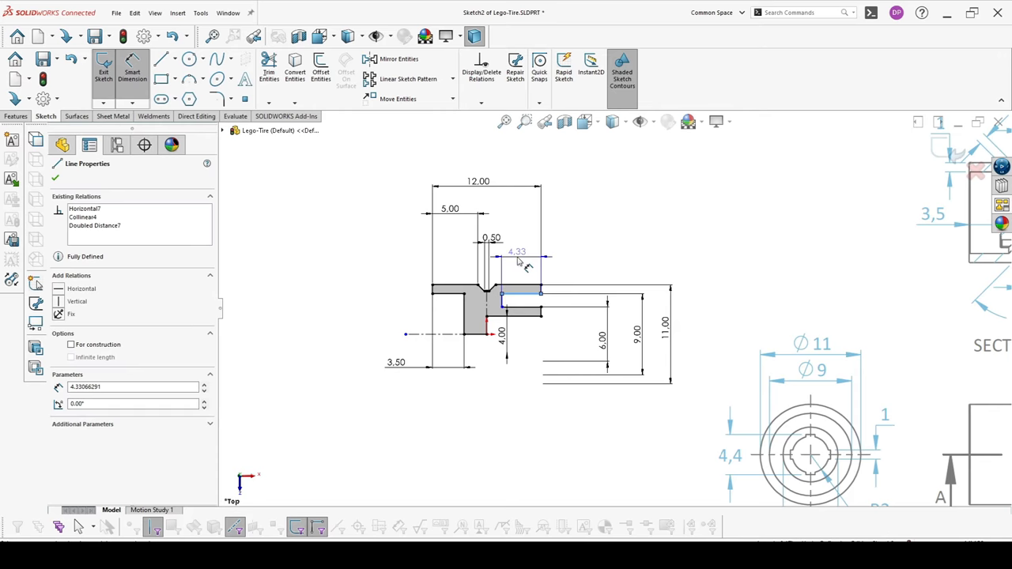
click(56, 178)
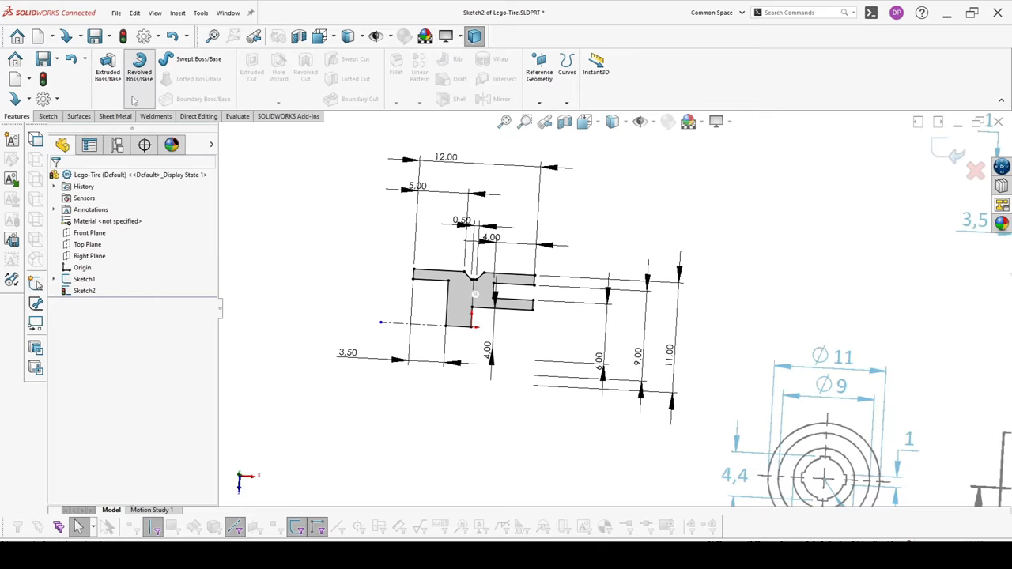
- Revolve Sketch2 a full 360° about centerline Line1
click(139, 67)
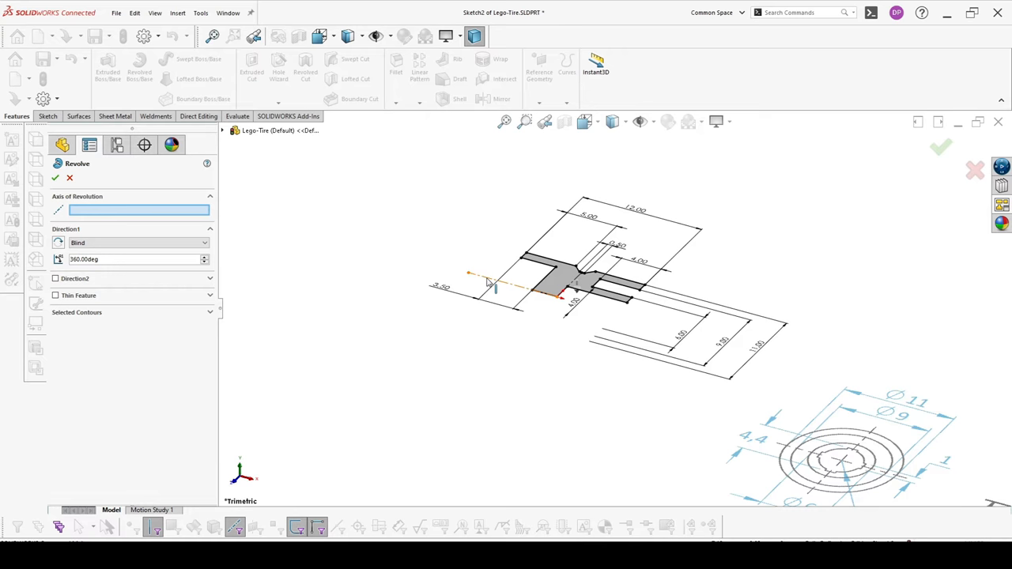
click(139, 243)
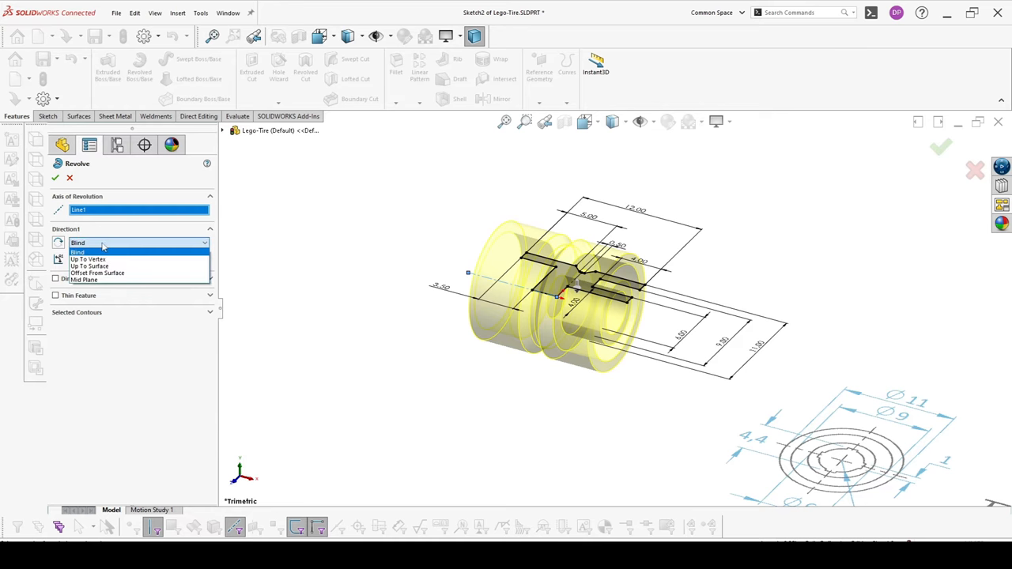
mouse_move(130, 274)
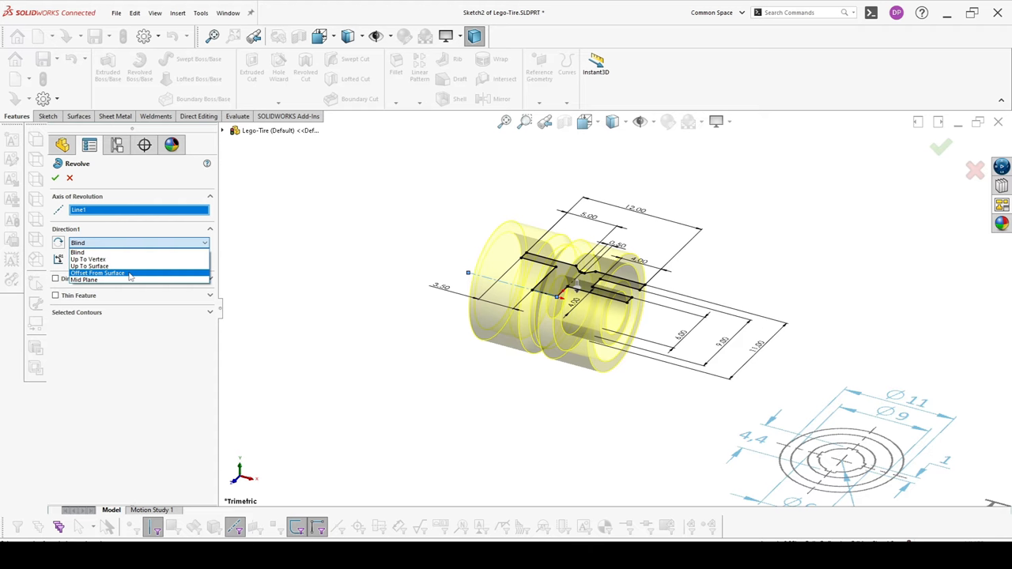
mouse_move(103, 280)
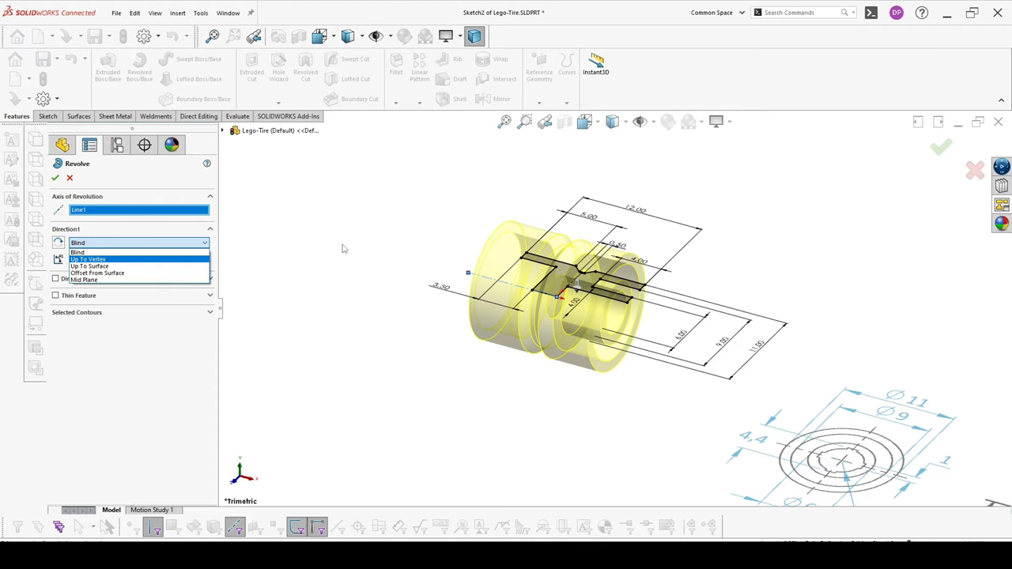
mouse_move(516, 248)
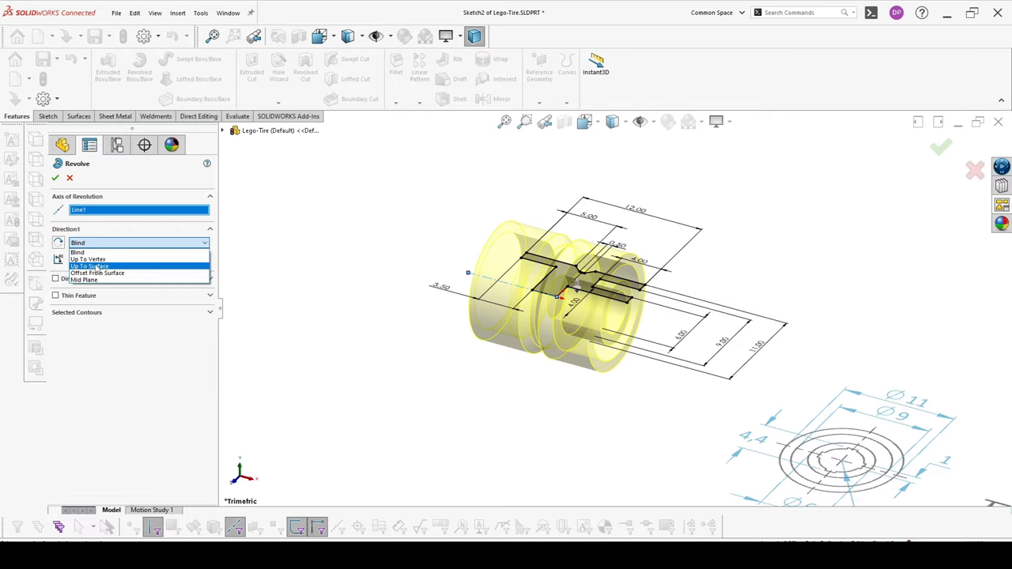
mouse_move(98, 273)
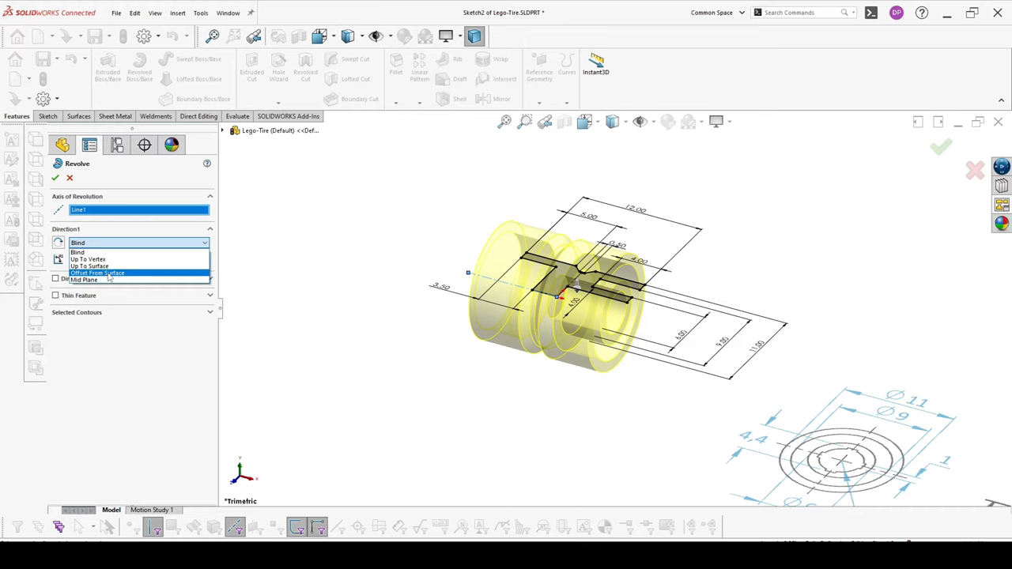
click(83, 279)
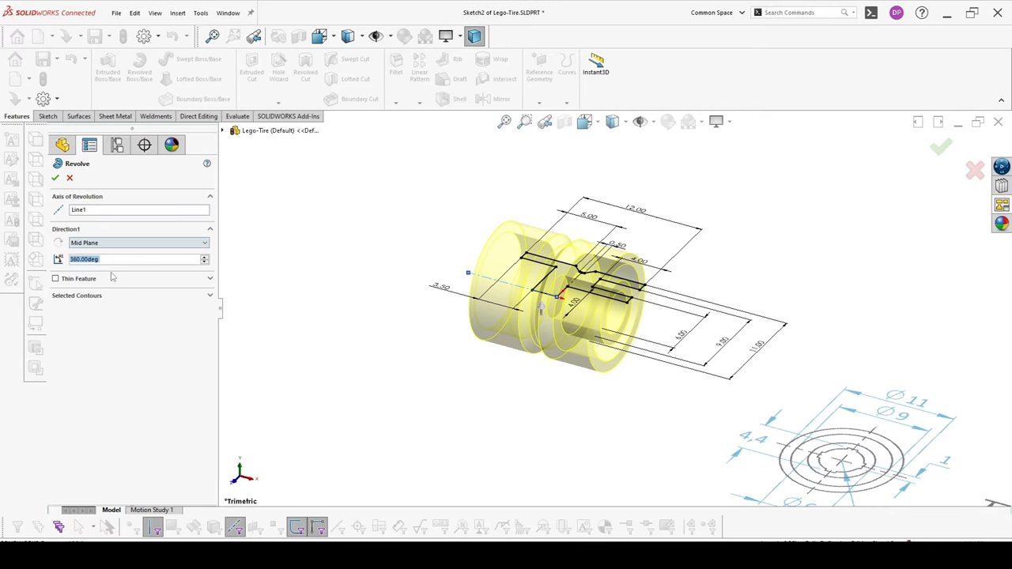
mouse_move(175, 267)
text(30)
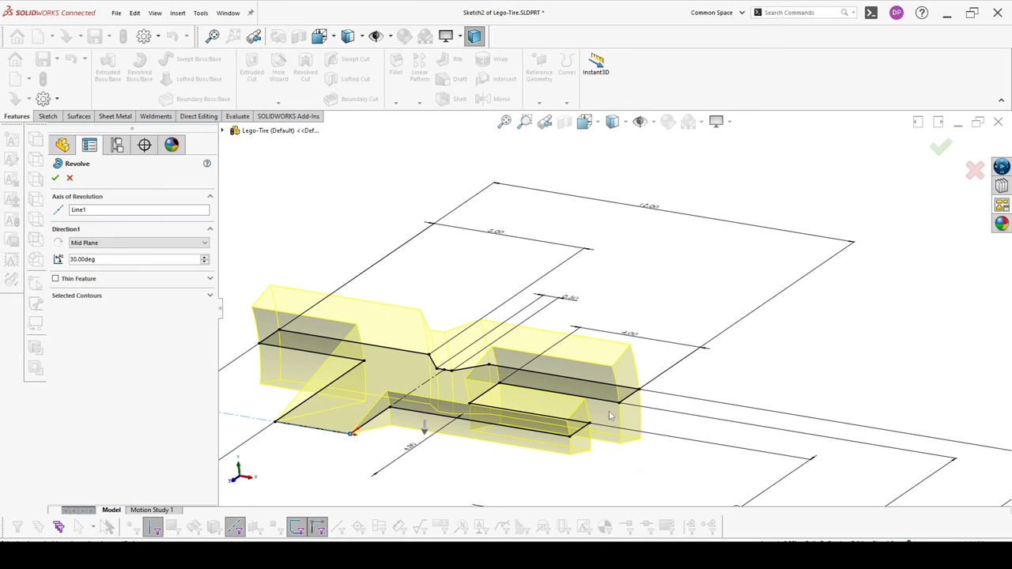
mouse_move(598, 380)
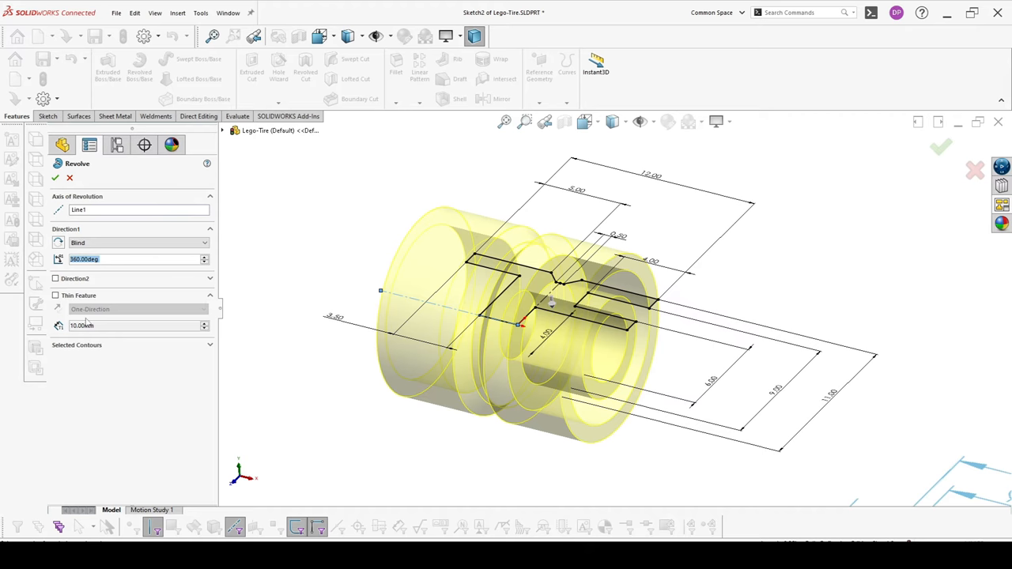
mouse_move(113, 345)
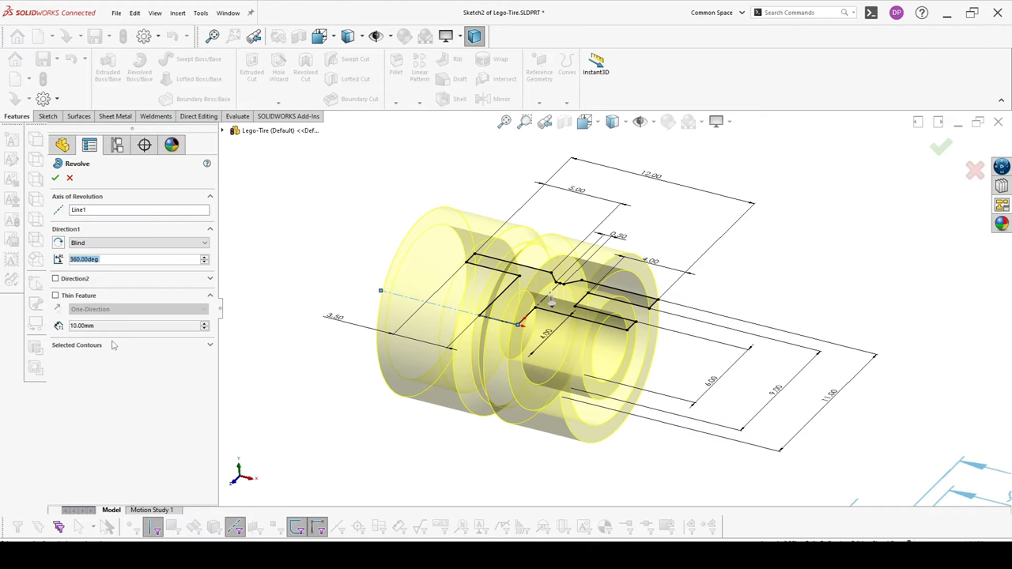
mouse_move(138, 353)
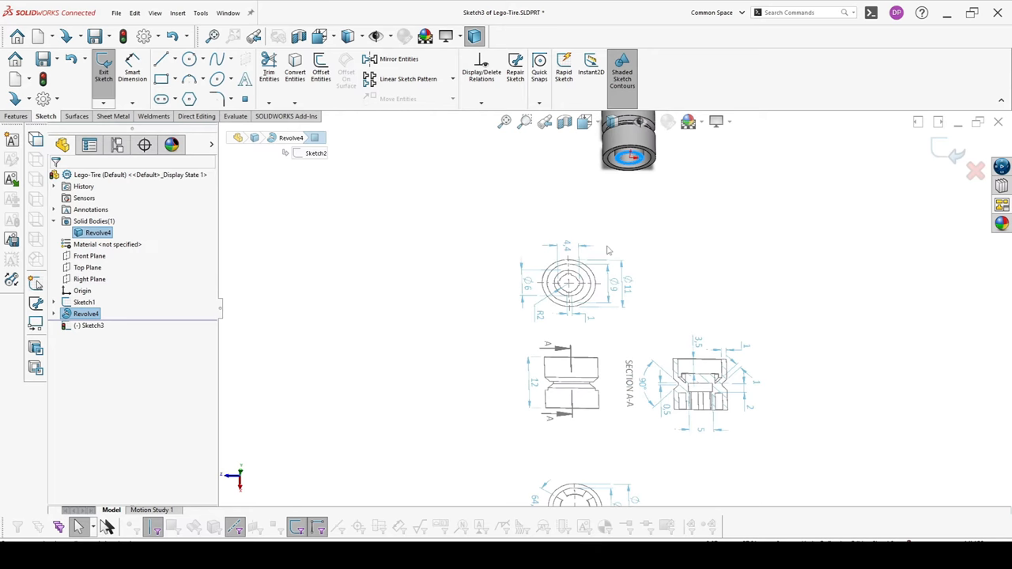
- View the new Sketch3 on the tire's end face Normal To
click(175, 59)
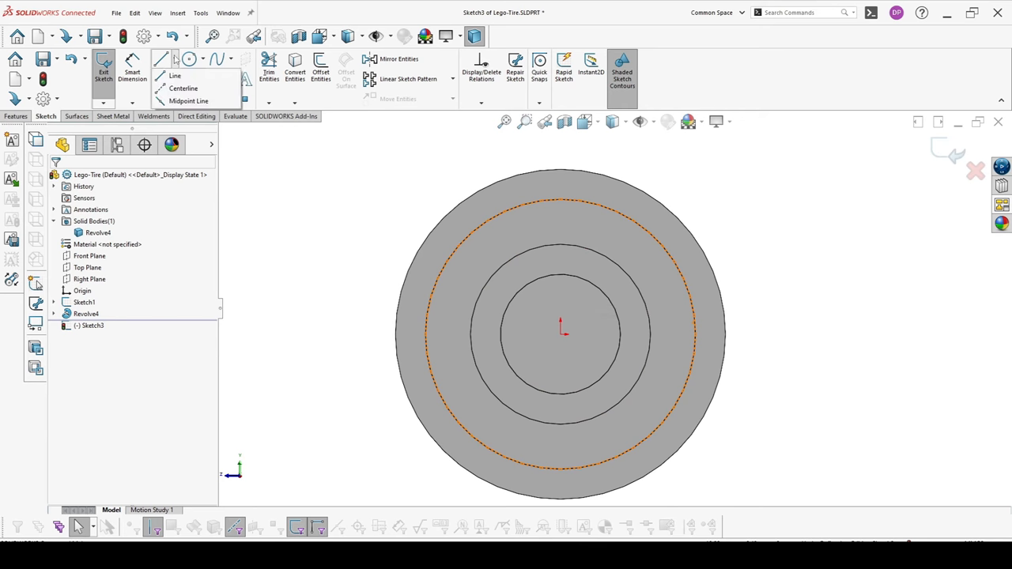
- Sketch a horizontal centerline and a 1.00-wide slot rectangle above the centre
click(182, 88)
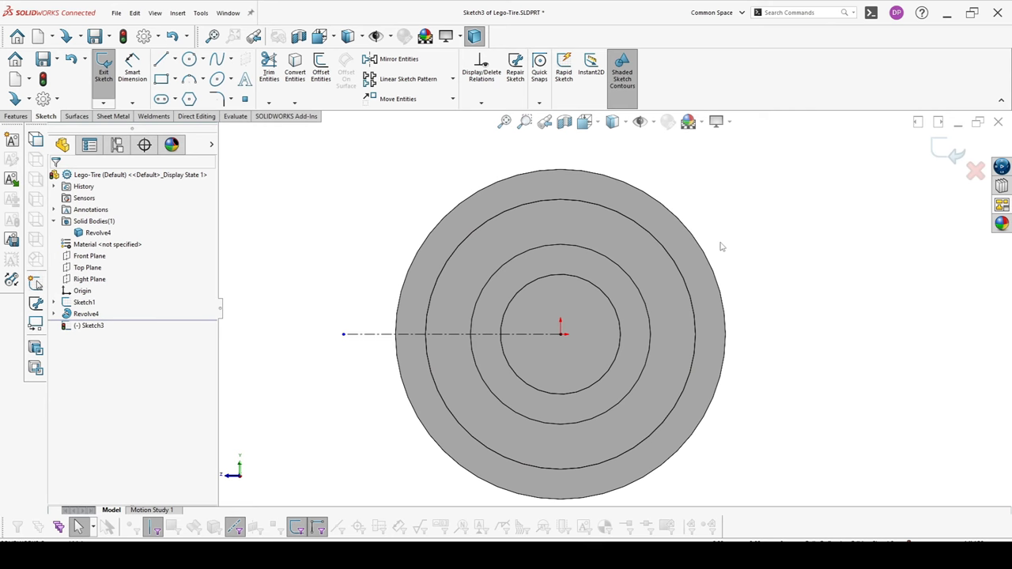
click(162, 58)
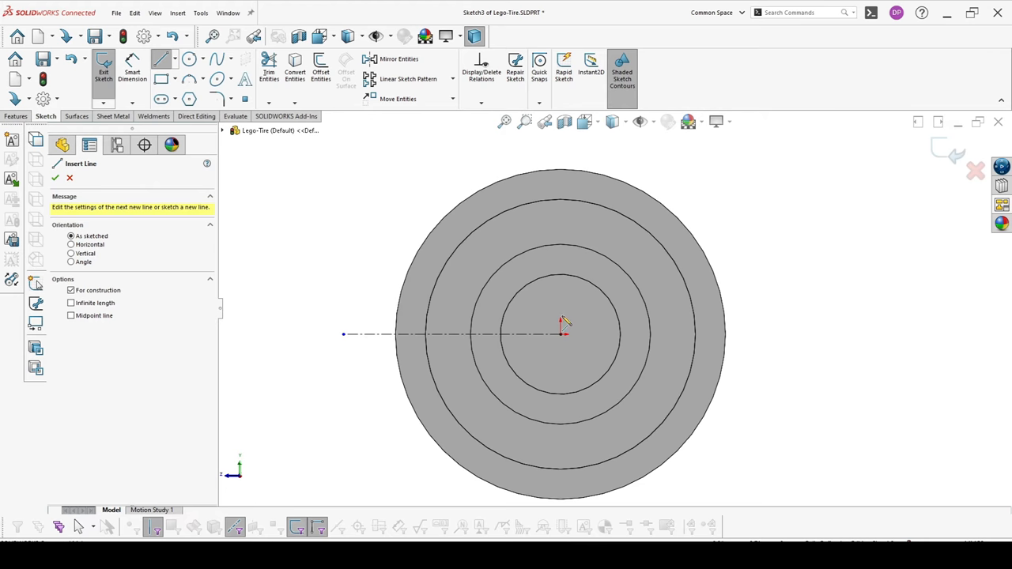
click(161, 77)
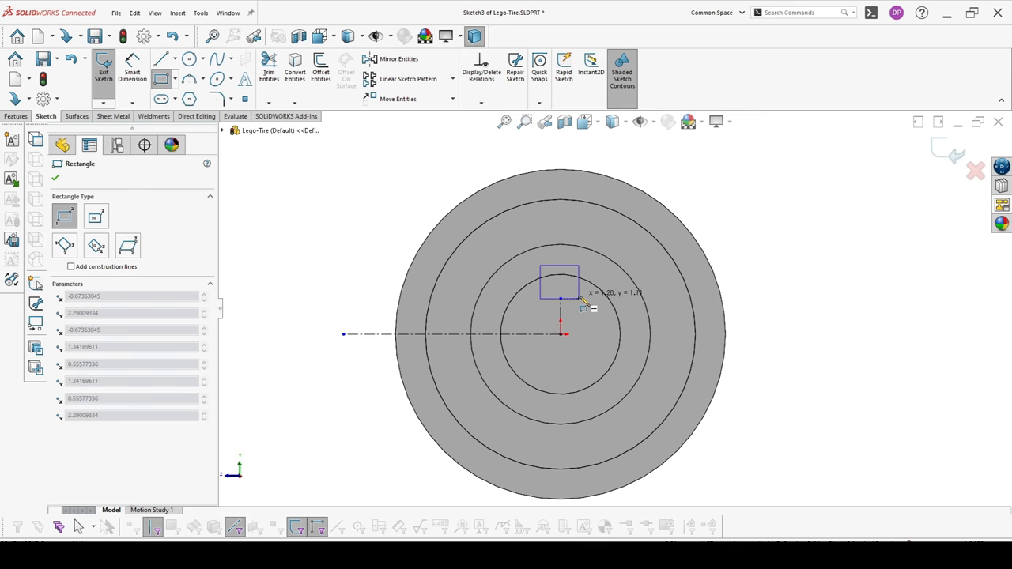
click(54, 177)
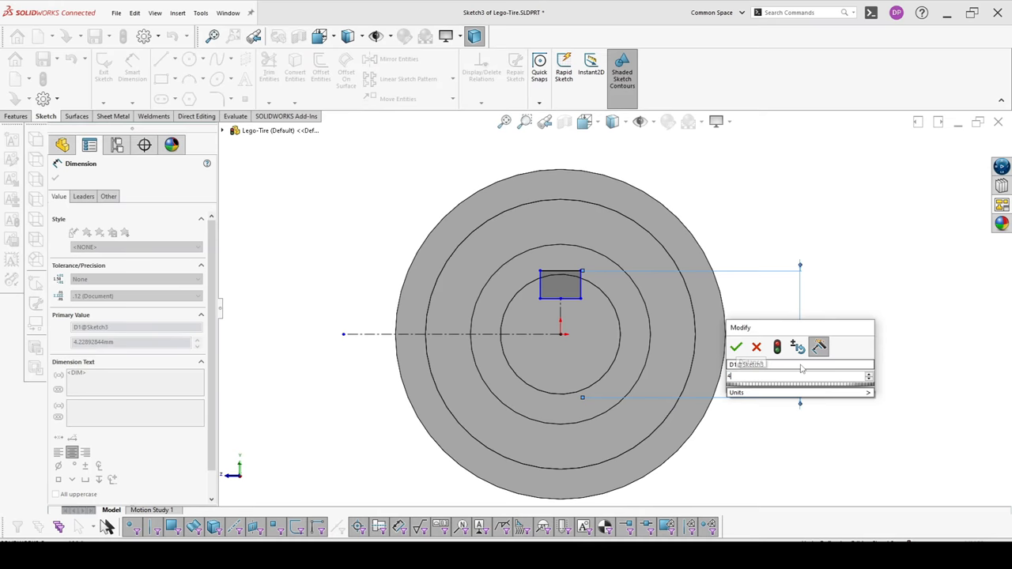
click(735, 346)
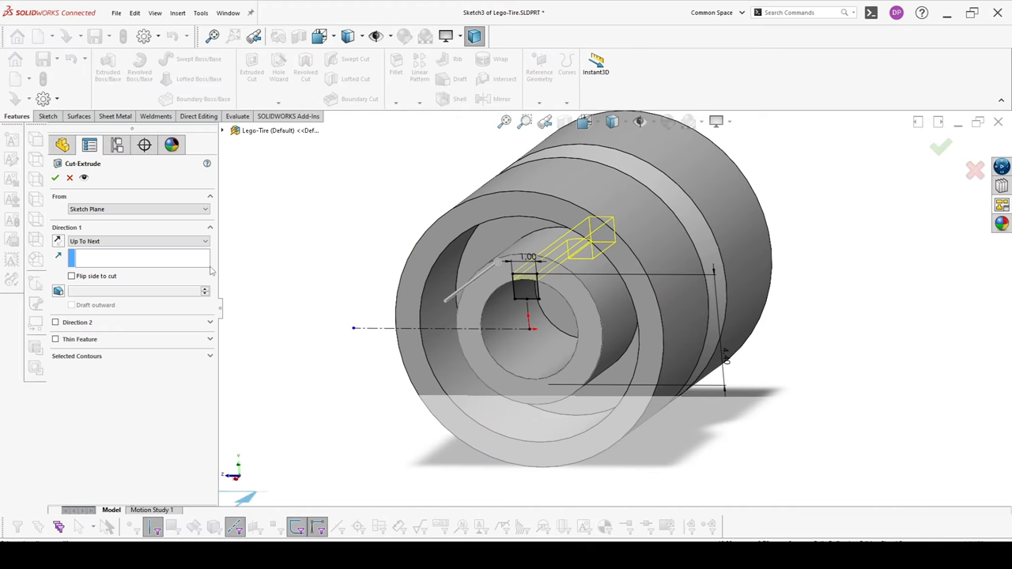
- Confirm the slot cut through the hub bore as Cut-Extrude8
click(138, 241)
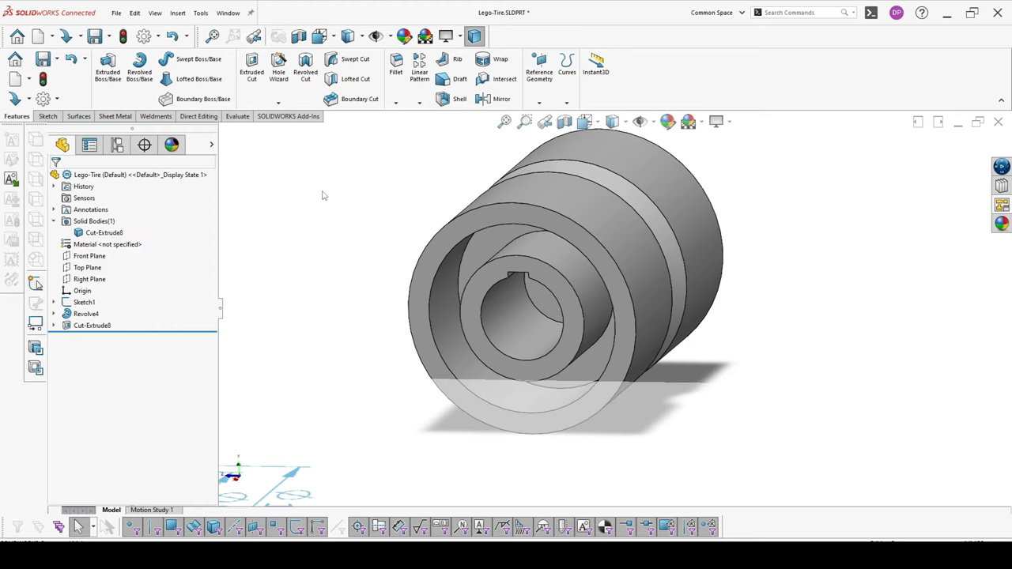
mouse_move(346, 174)
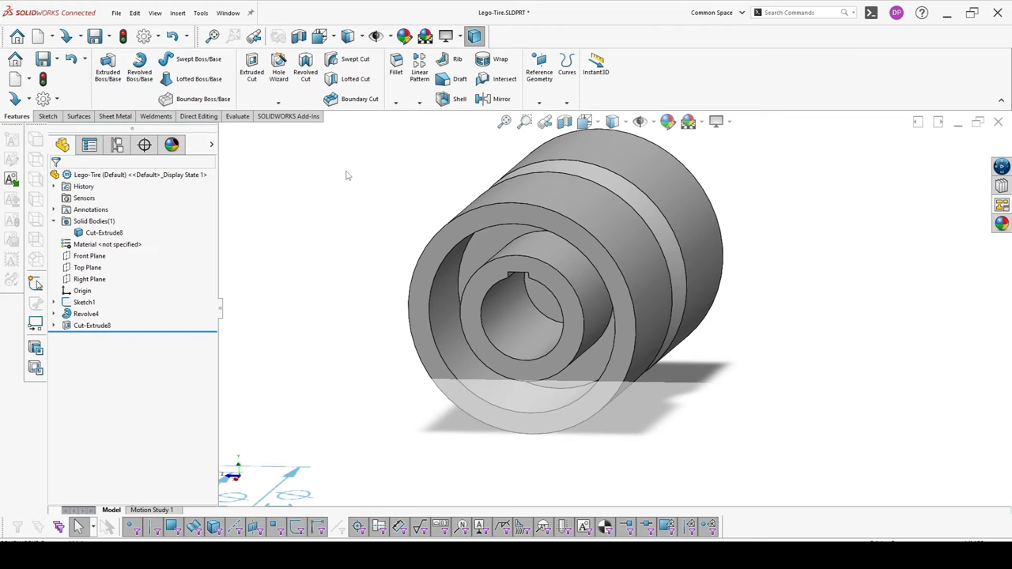
mouse_move(373, 188)
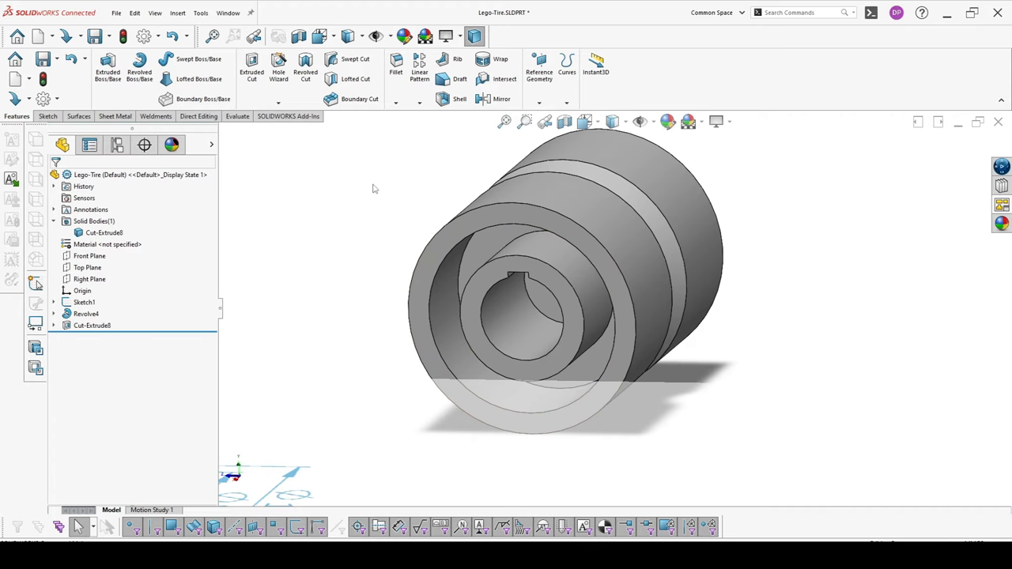
- Start a circular pattern of the slot, trying instance spacing, then equal spacing at 360°
click(429, 101)
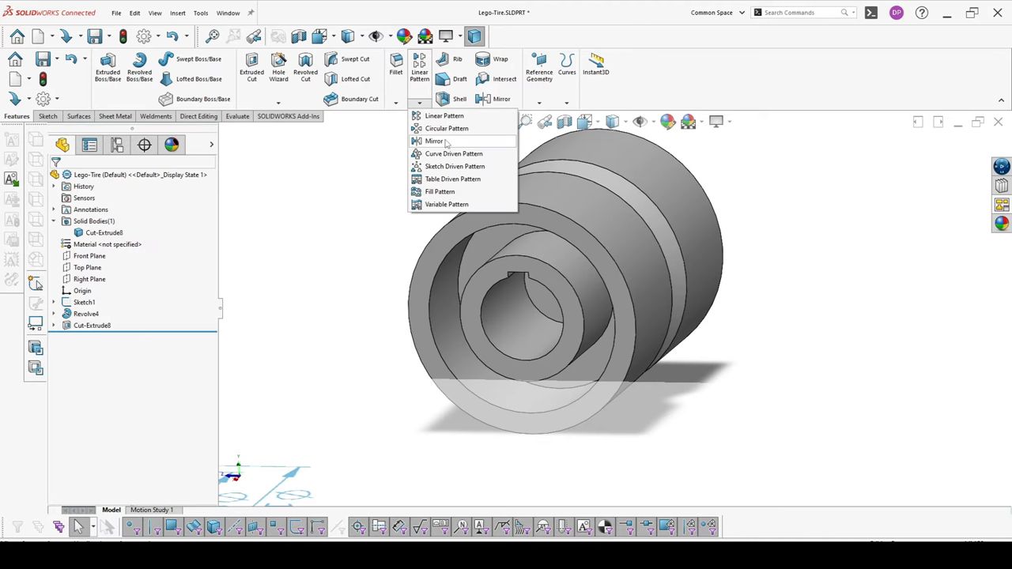
click(446, 128)
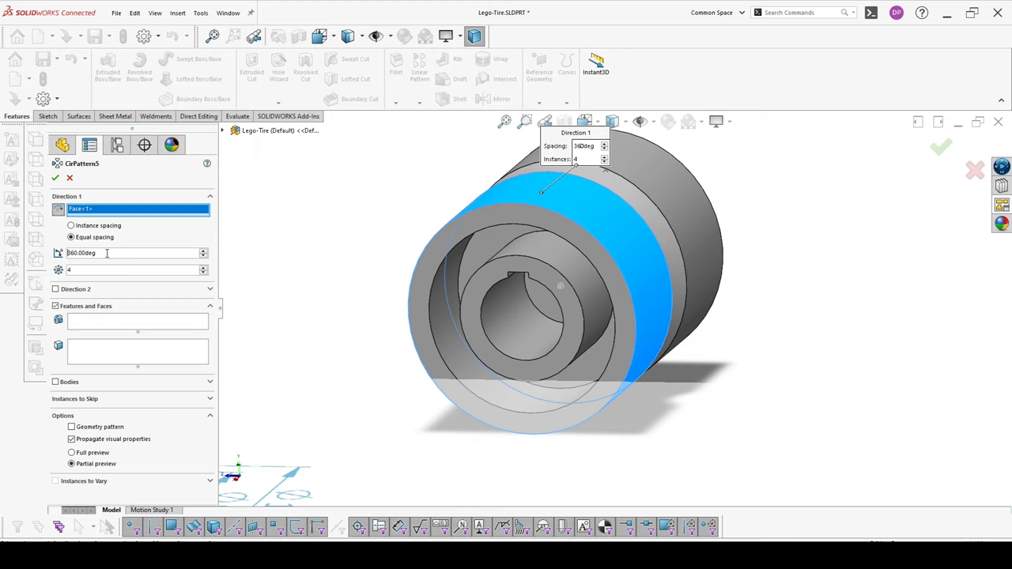
mouse_move(156, 190)
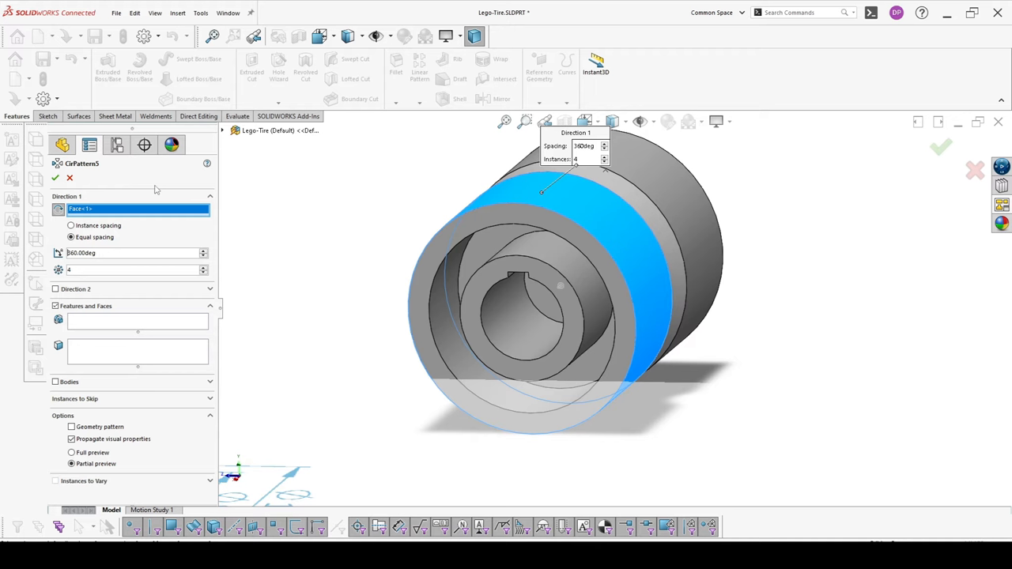
click(71, 226)
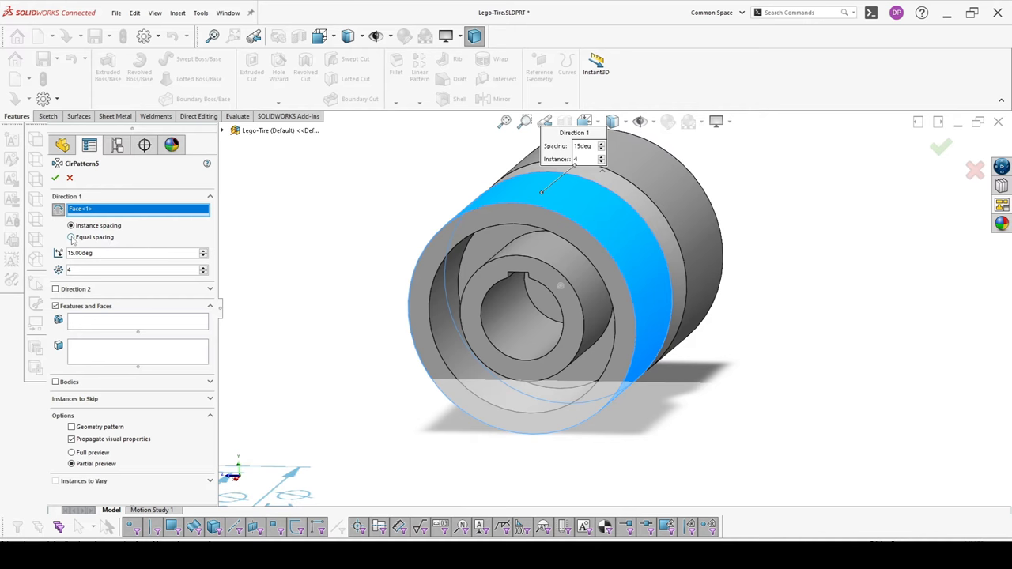
click(71, 237)
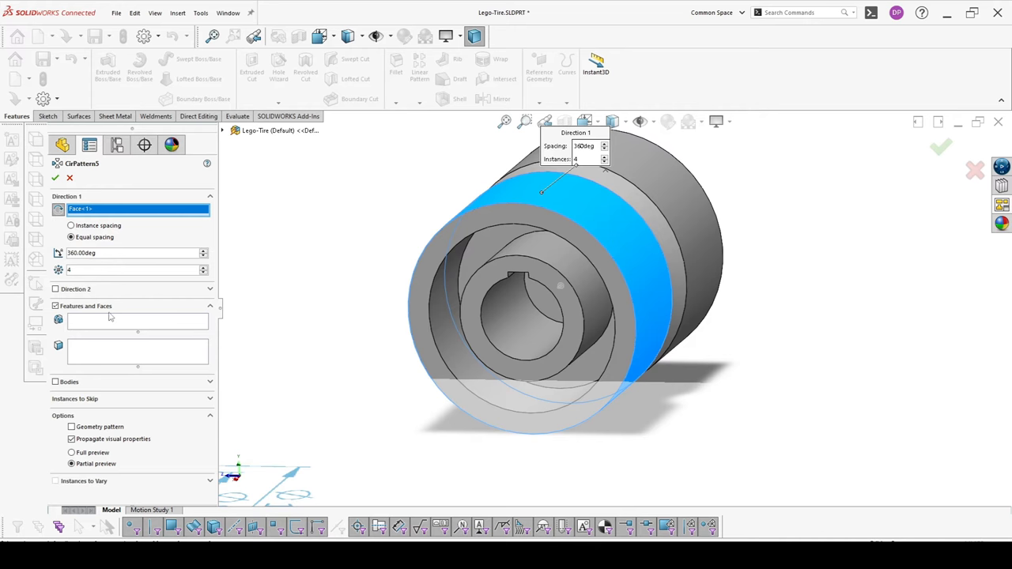
mouse_move(77, 385)
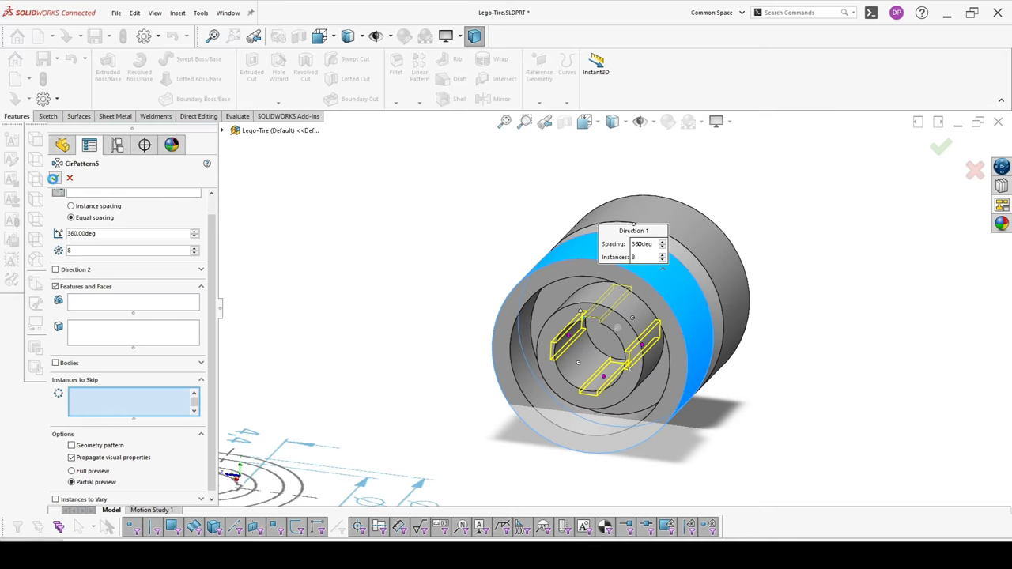
- Accept the circular pattern with 8 slot copies spread over 360°
click(940, 146)
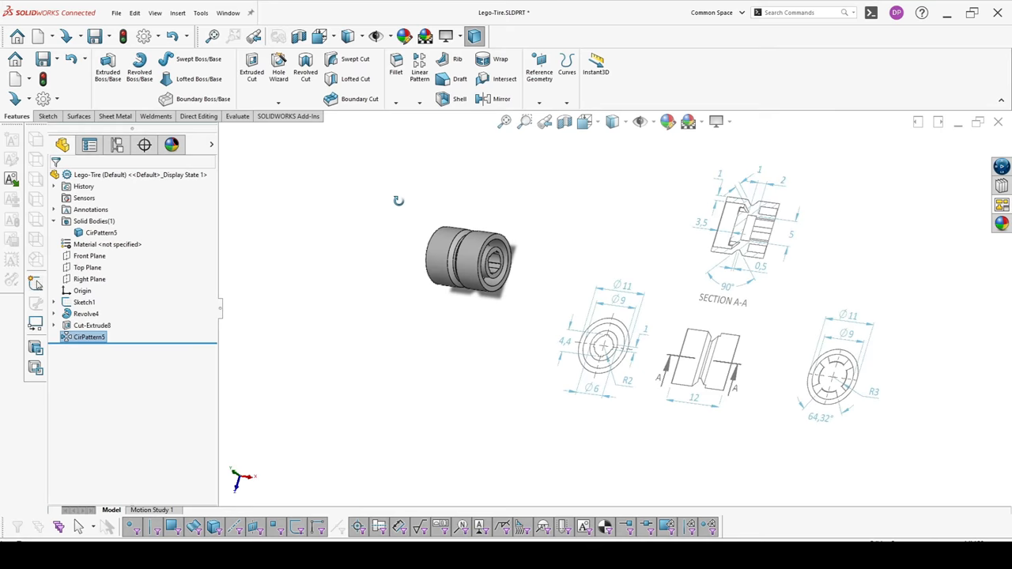
- Orbit the hub, switch the display to Wireframe, and pick Top Plane for Sketch4
drag(466, 261, 553, 324)
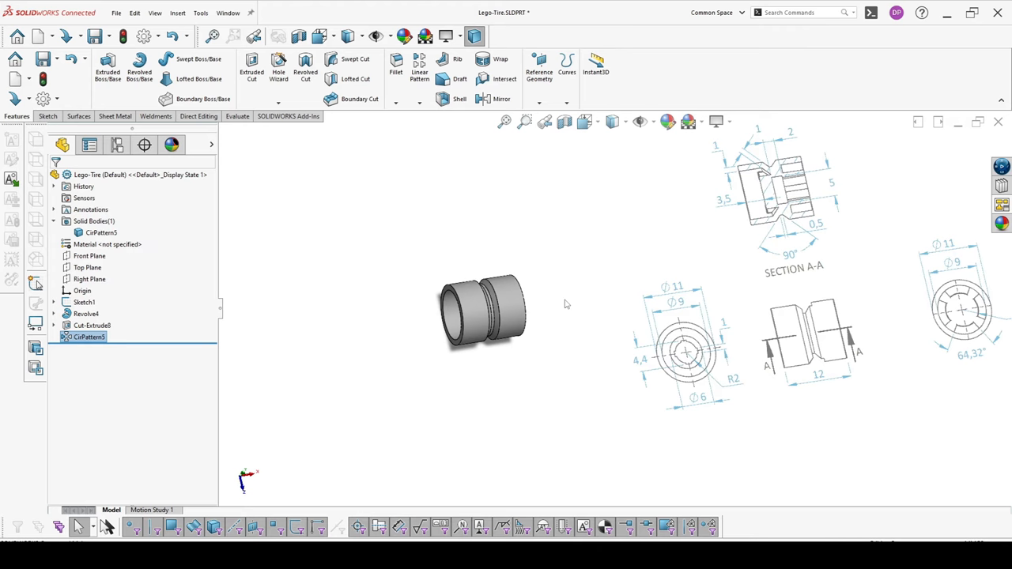
mouse_move(431, 204)
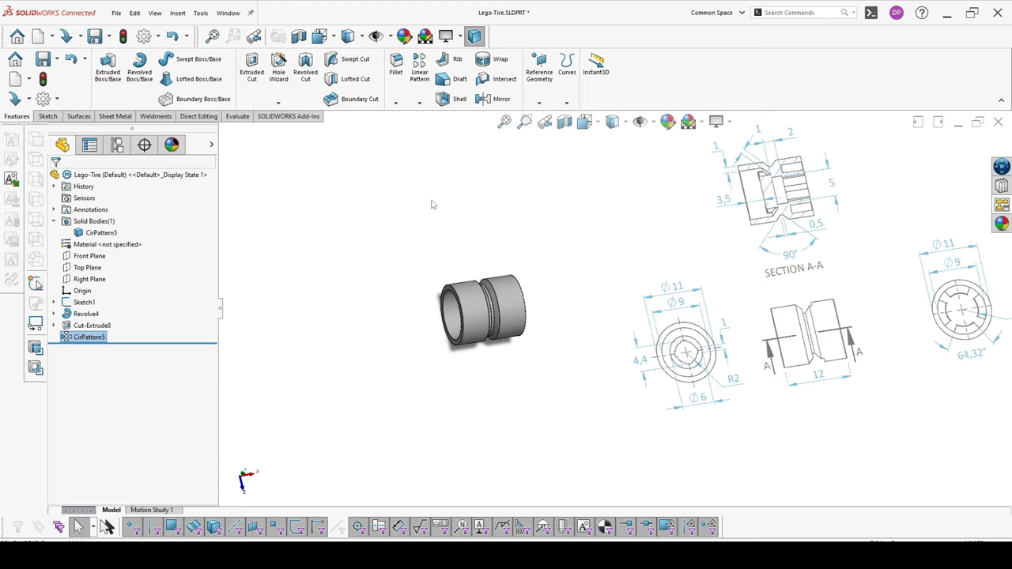
click(625, 121)
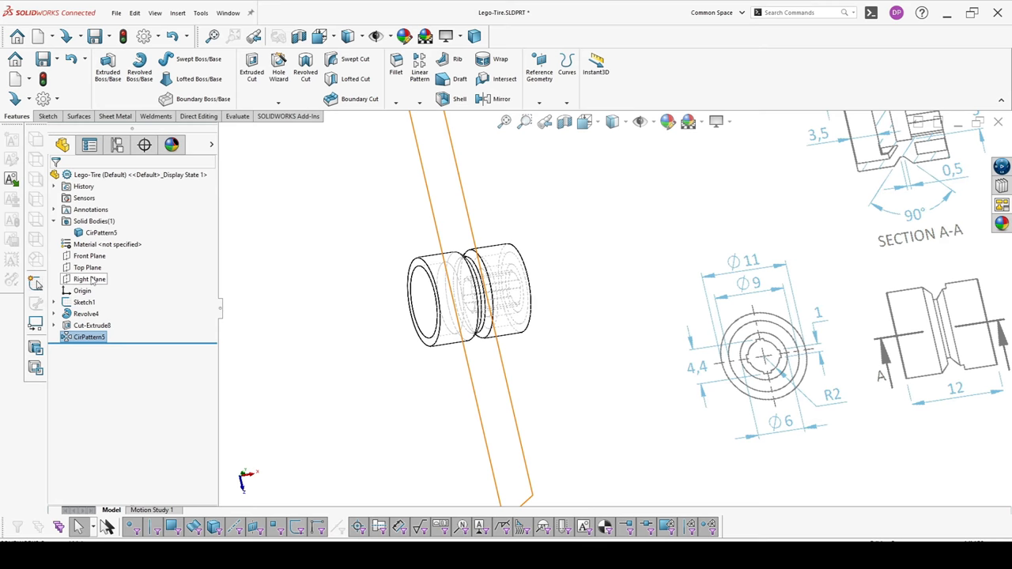
click(87, 267)
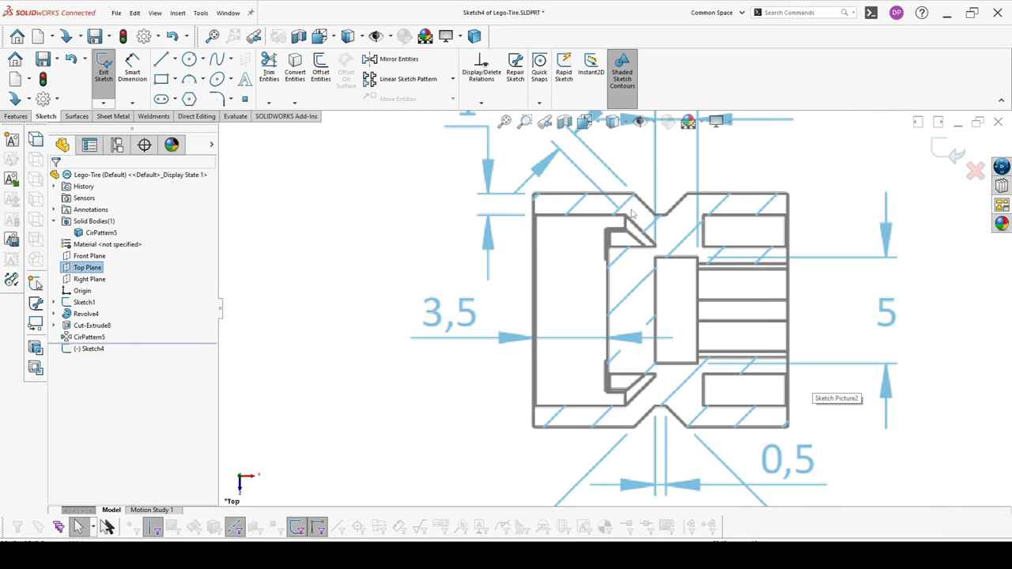
mouse_move(619, 195)
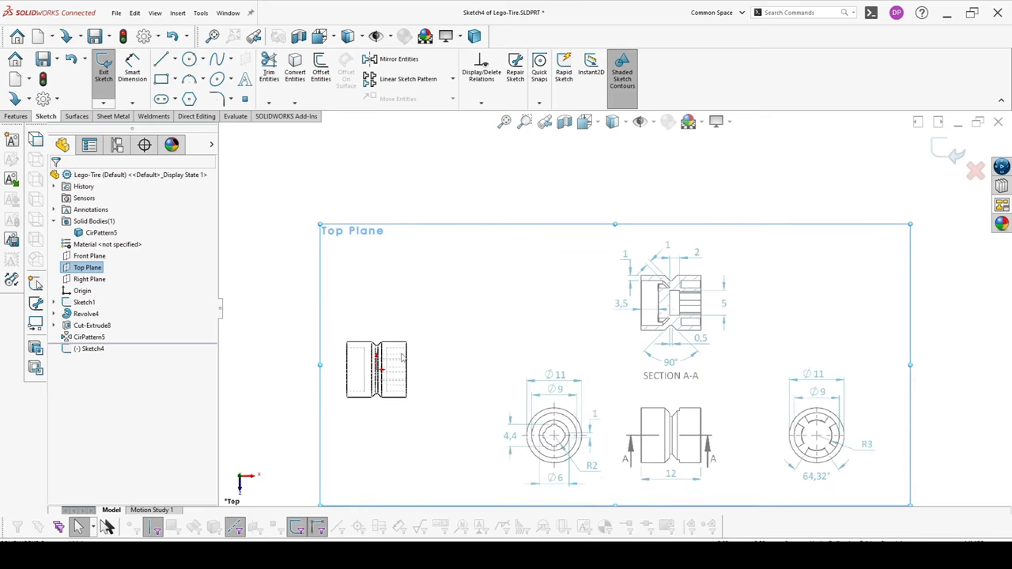
- Draw the small groove corner profile on Top Plane with a 1.00 dimension and exit
click(162, 59)
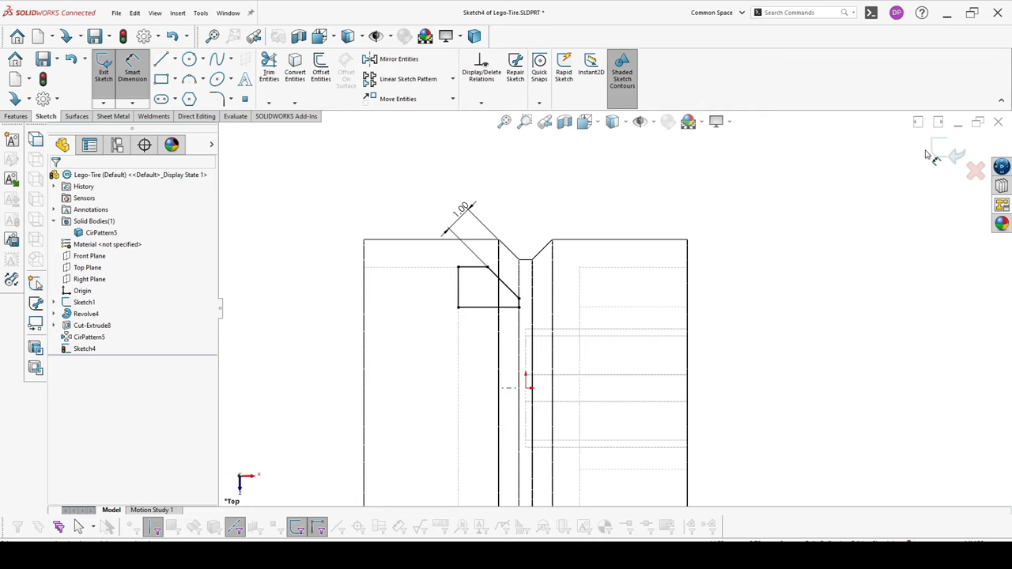
click(103, 70)
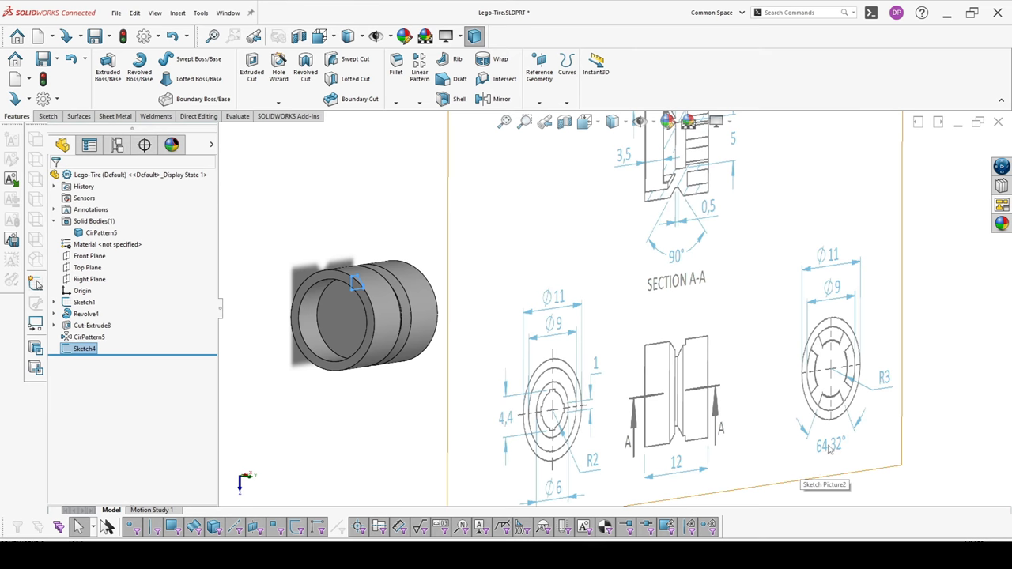
- In Sketch5, draw two centerlines 64.32° apart from the origin and trim the circle to that arc
click(365, 328)
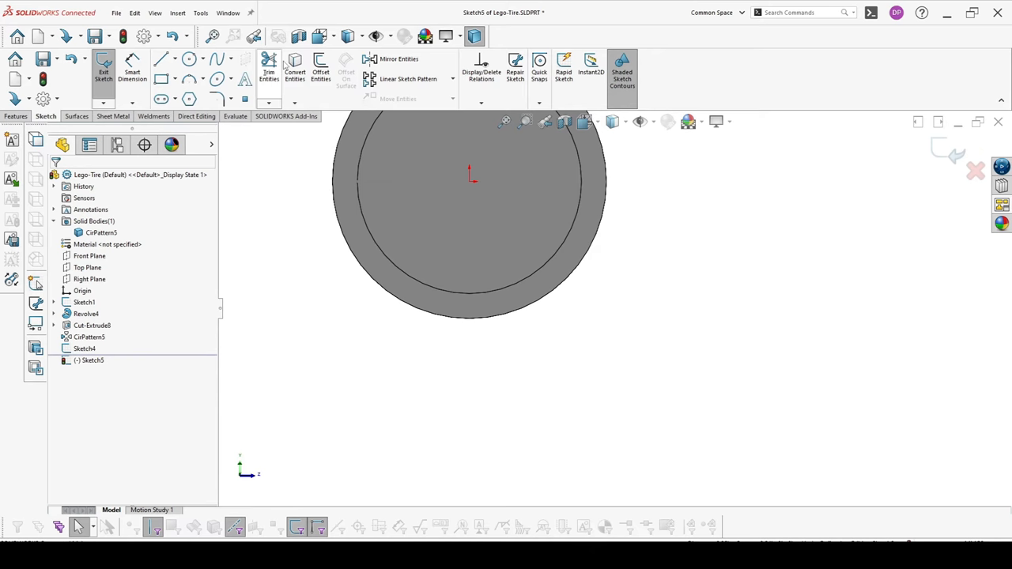
click(173, 59)
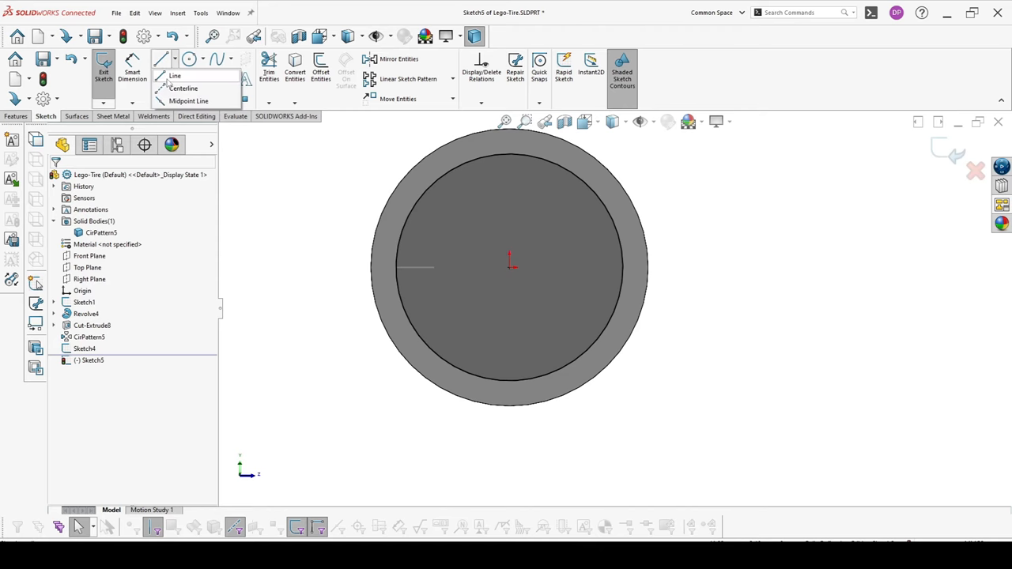
click(173, 76)
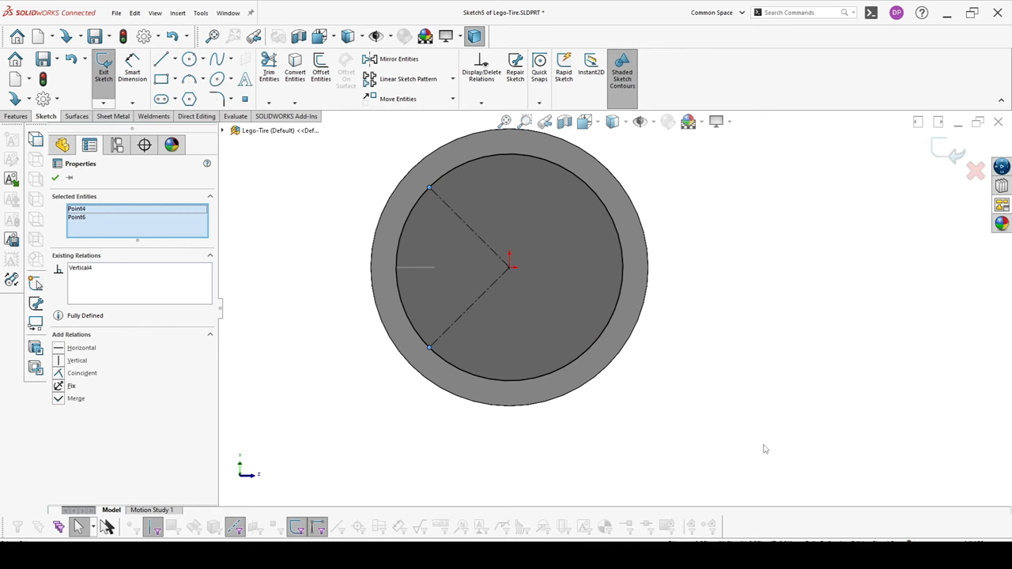
click(55, 177)
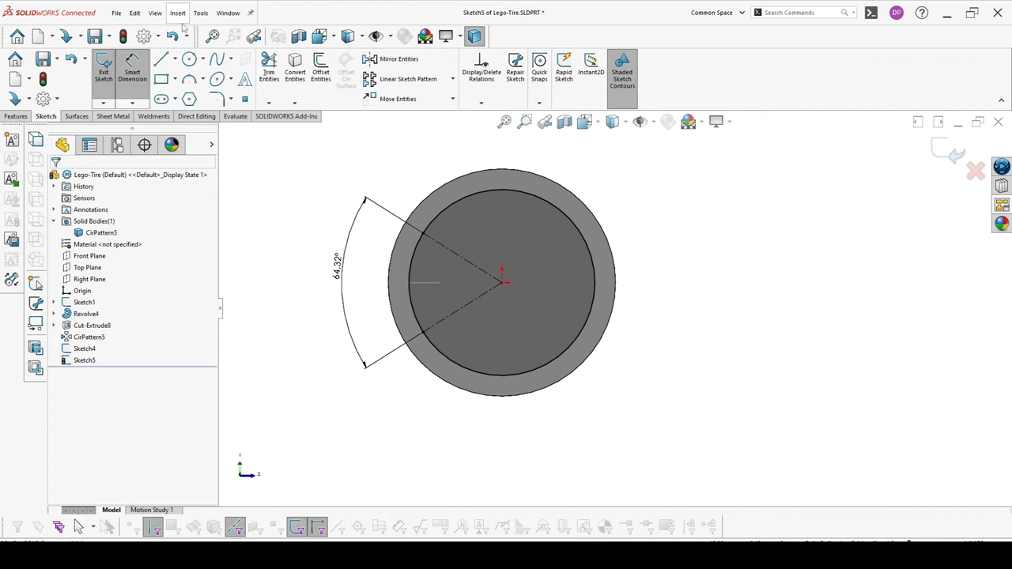
click(269, 69)
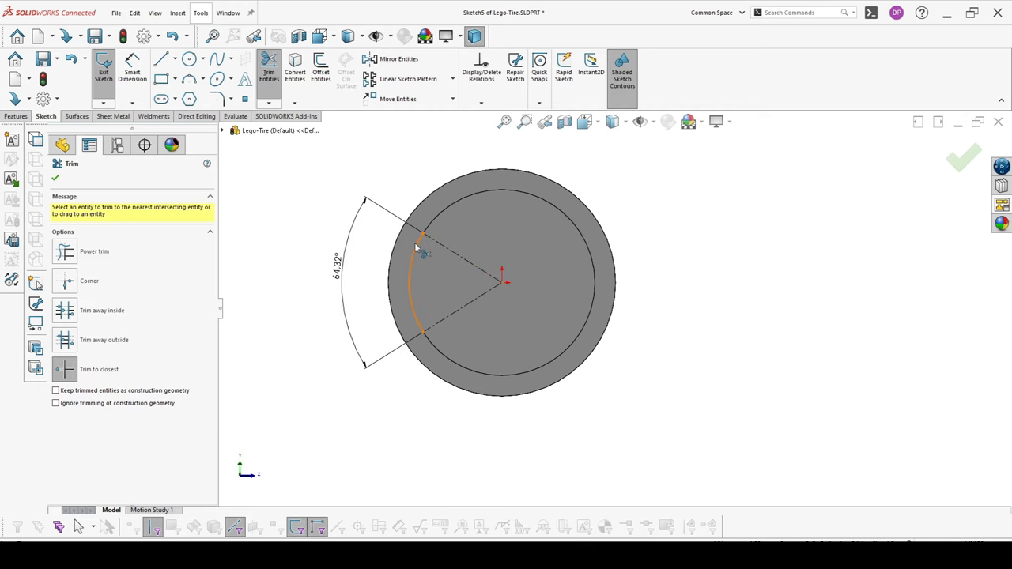
click(962, 156)
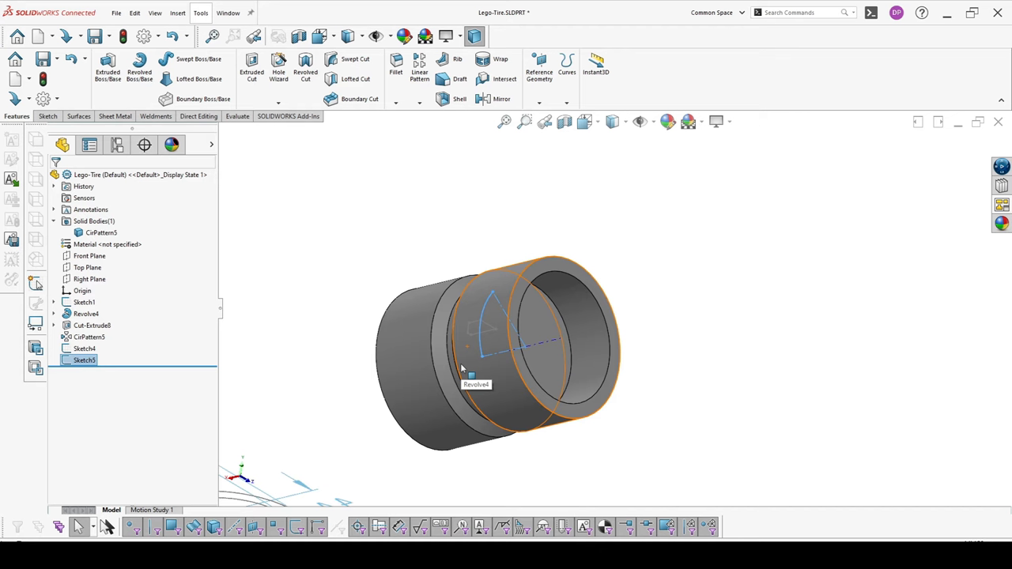
mouse_move(470, 376)
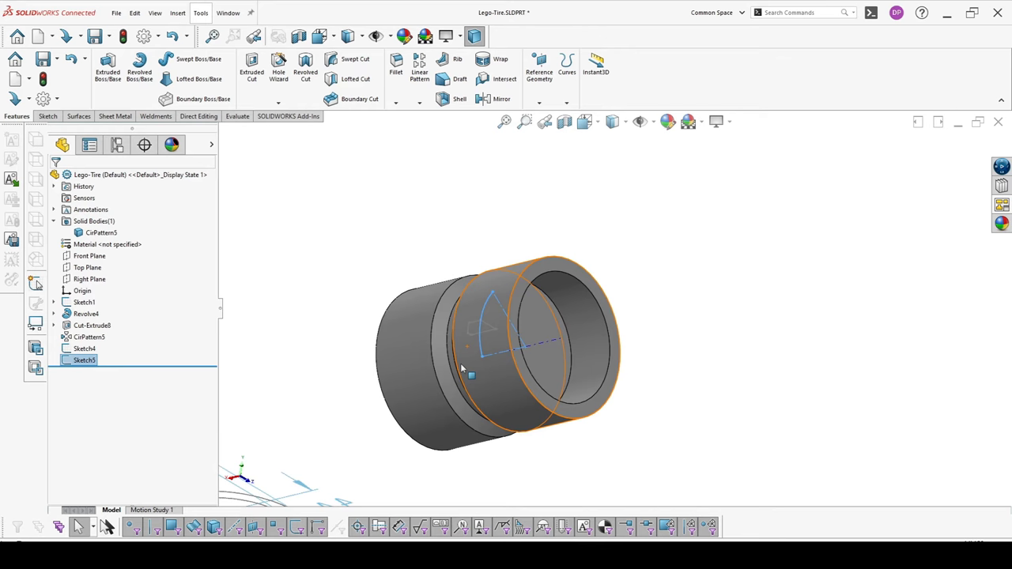
- Sweep-cut the Sketch4 profile along the Sketch5 arc path to create Cut-Sweep2
click(355, 59)
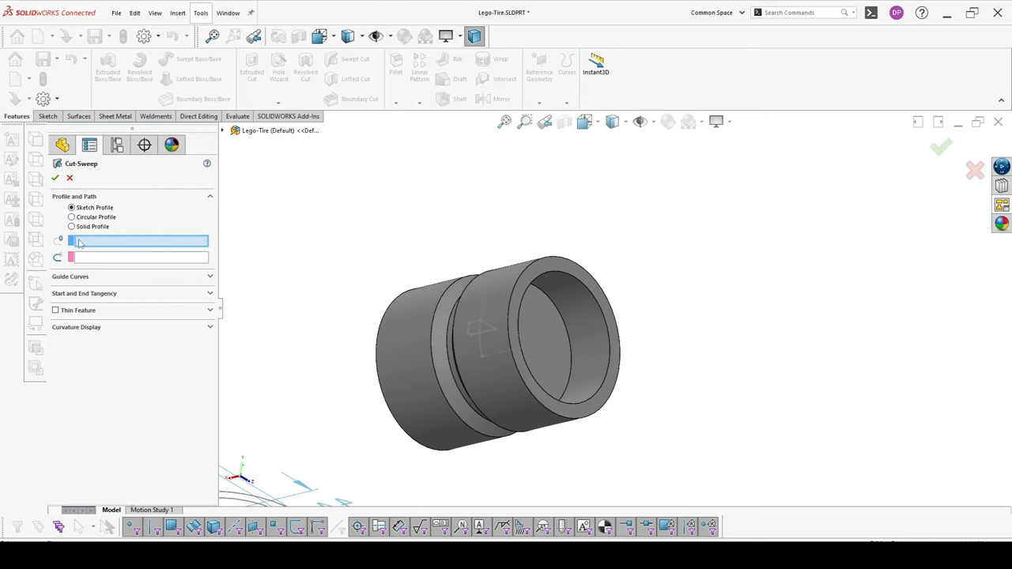
click(486, 309)
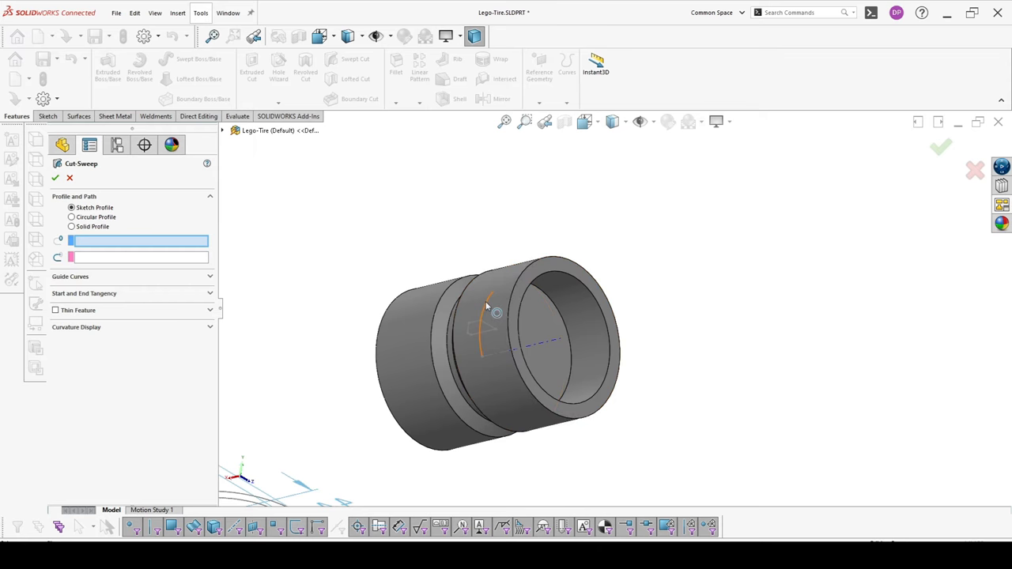
click(482, 324)
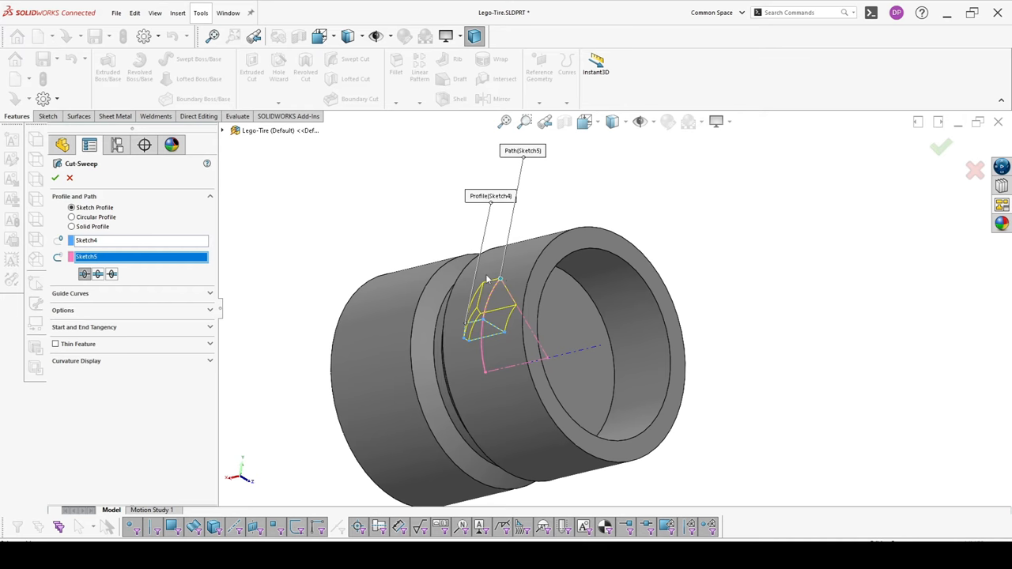
click(112, 274)
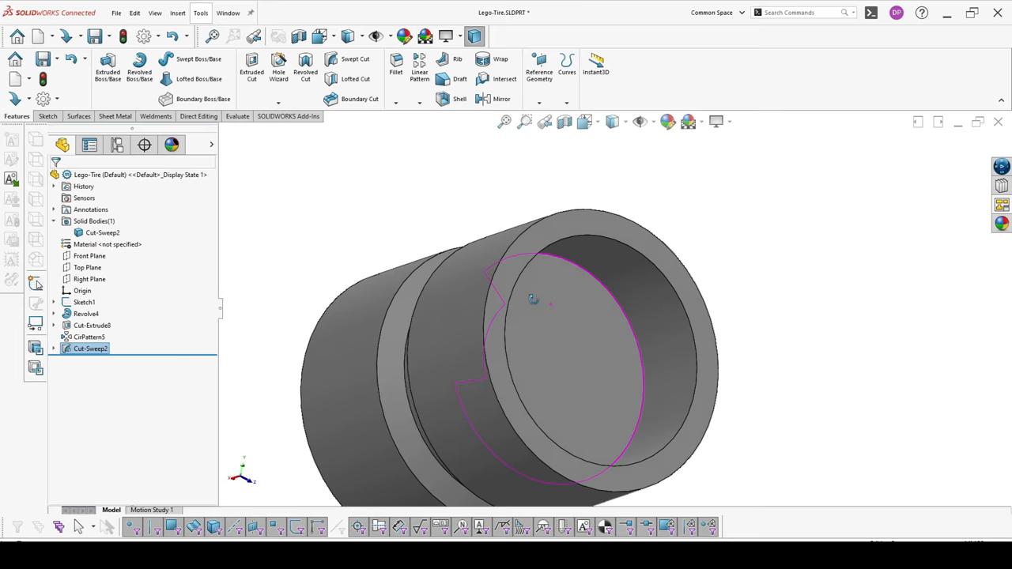
click(430, 102)
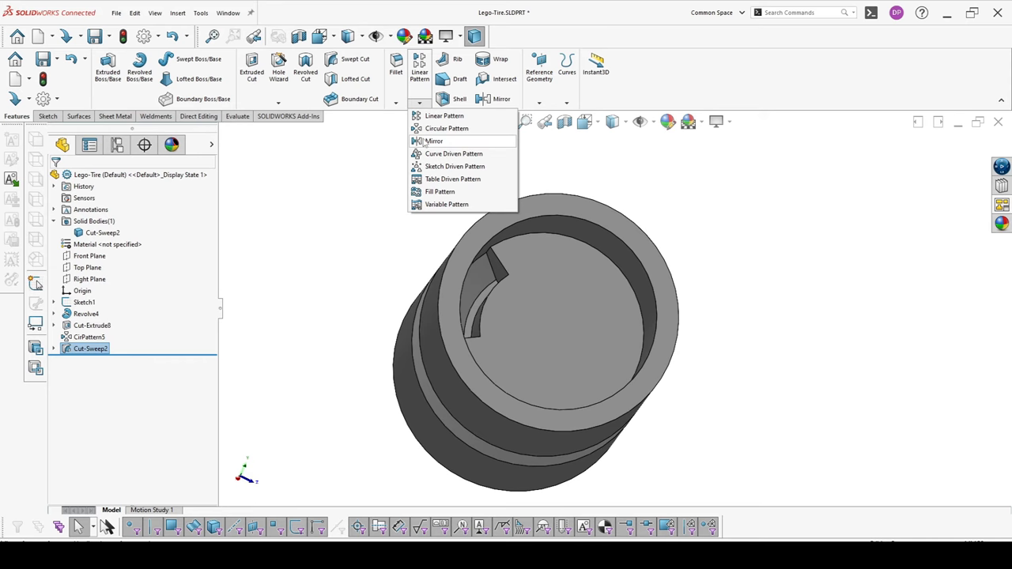
- Circular-pattern Cut-Sweep2 into 4 equally spaced instances over 360°
click(446, 128)
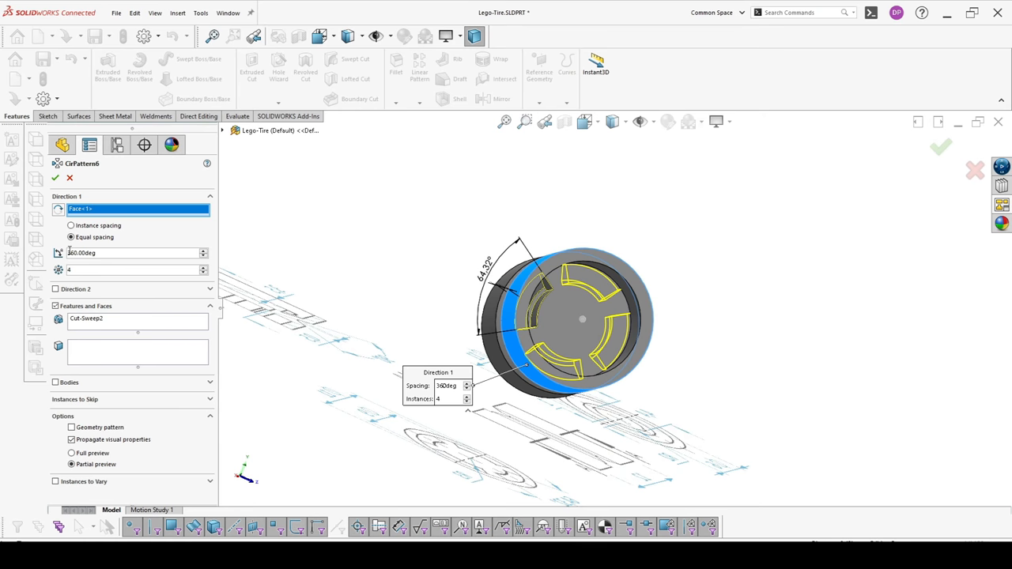
click(55, 178)
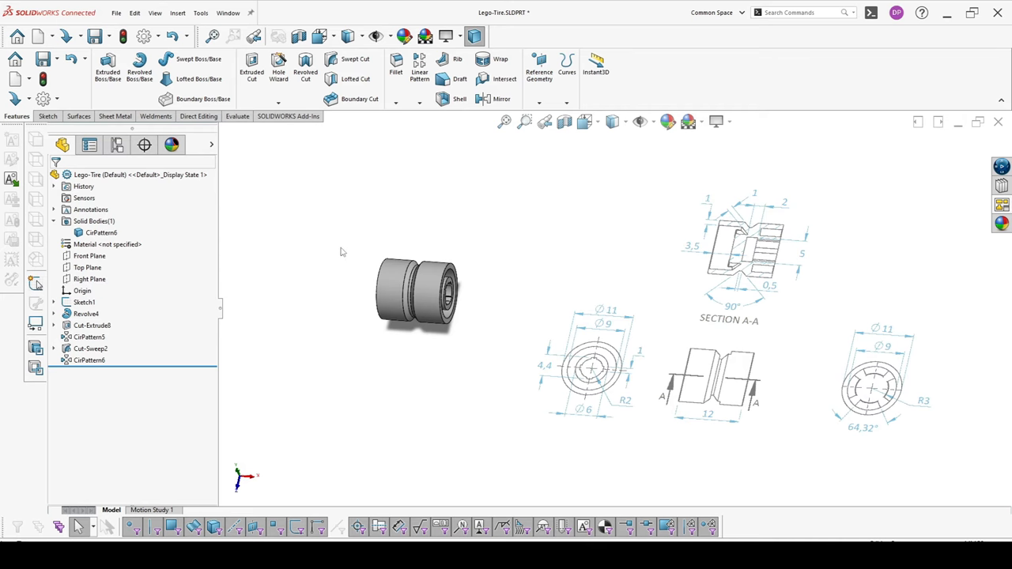
- Create Plane3 and Plane4 tangent to the cylindrical face using the Top Plane
click(89, 268)
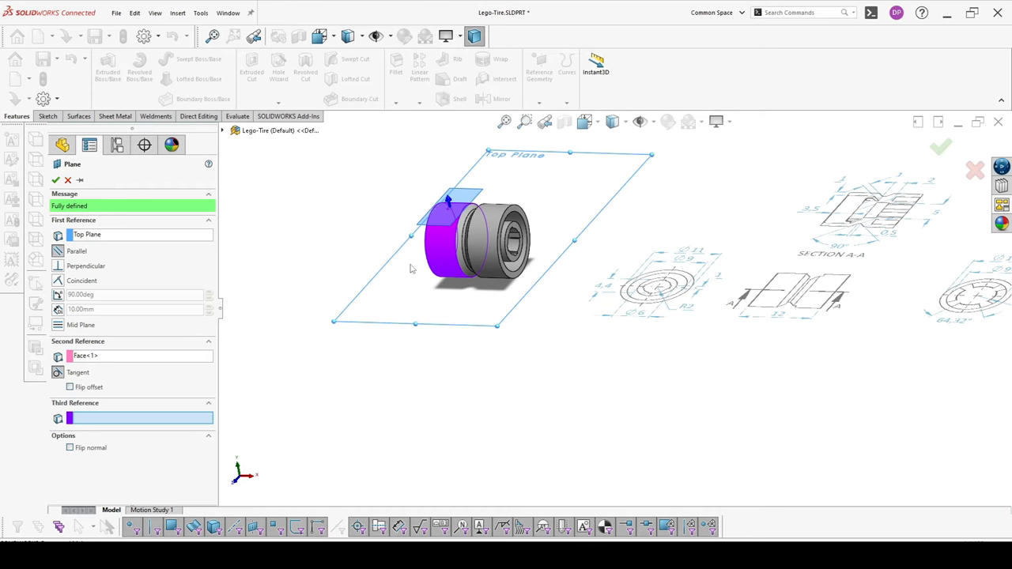
click(55, 179)
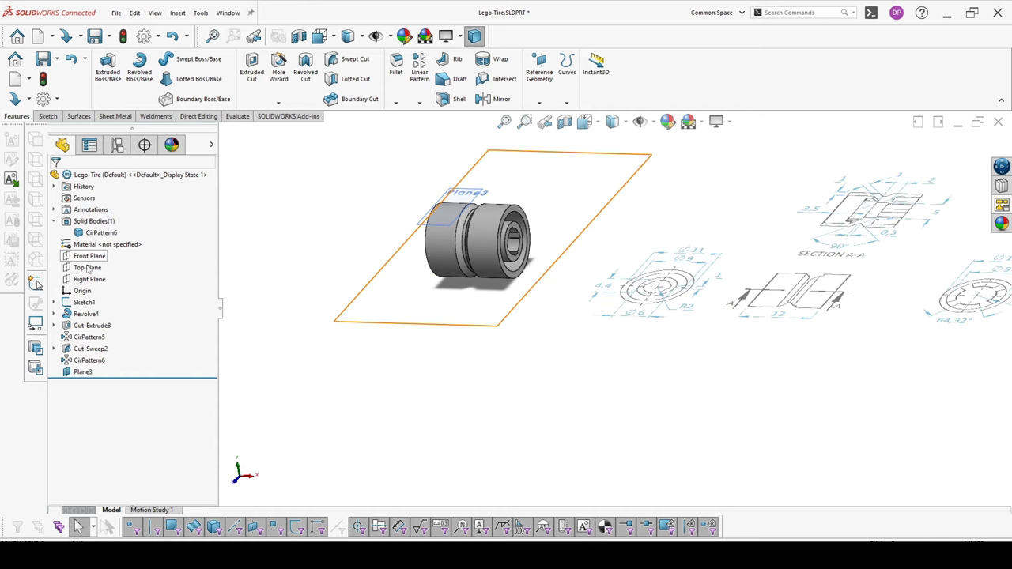
click(87, 267)
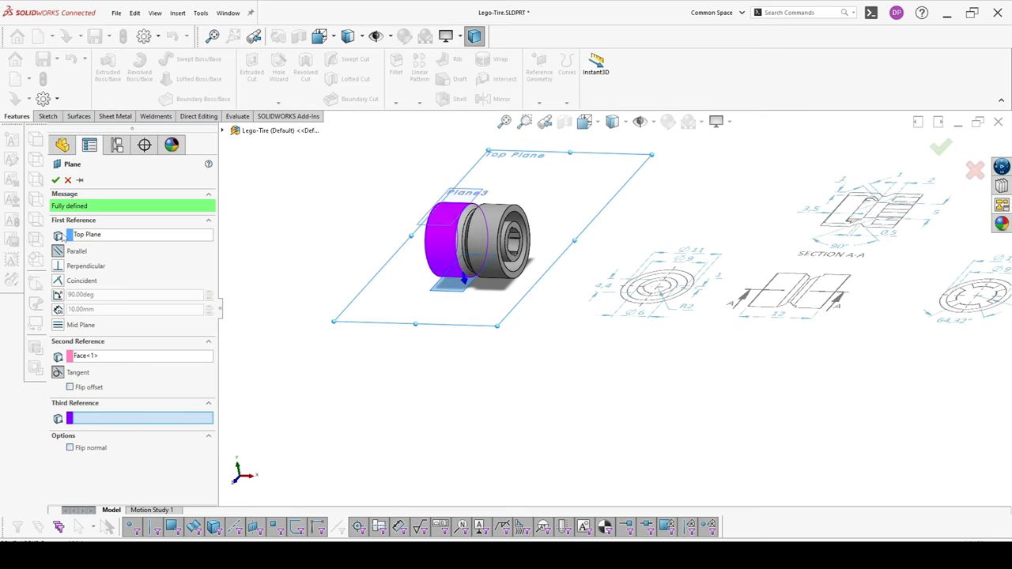
click(55, 181)
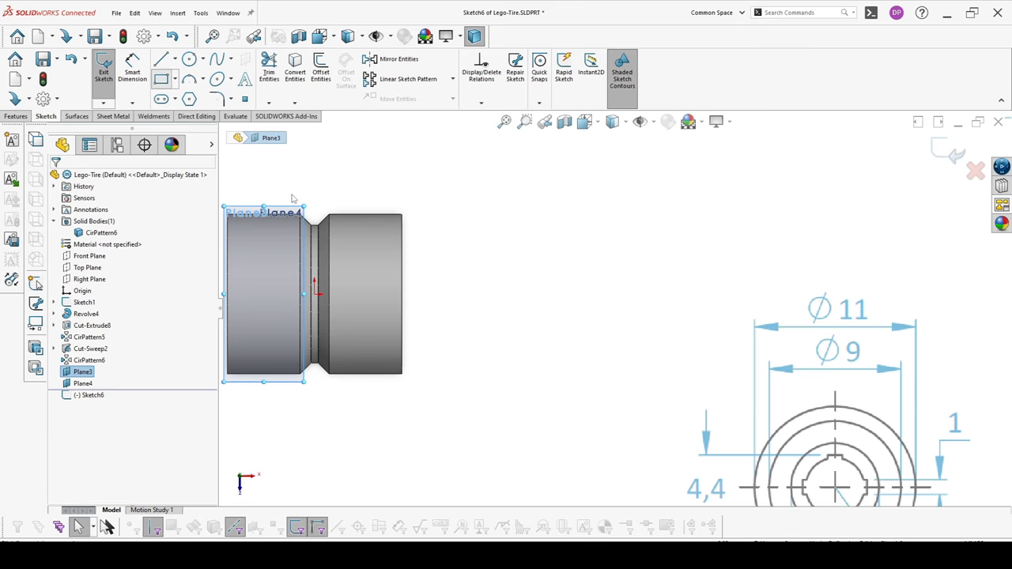
- Draw a corner rectangle on Plane3 dimensioned 2.00 by 5.68 and exit the sketch
click(161, 78)
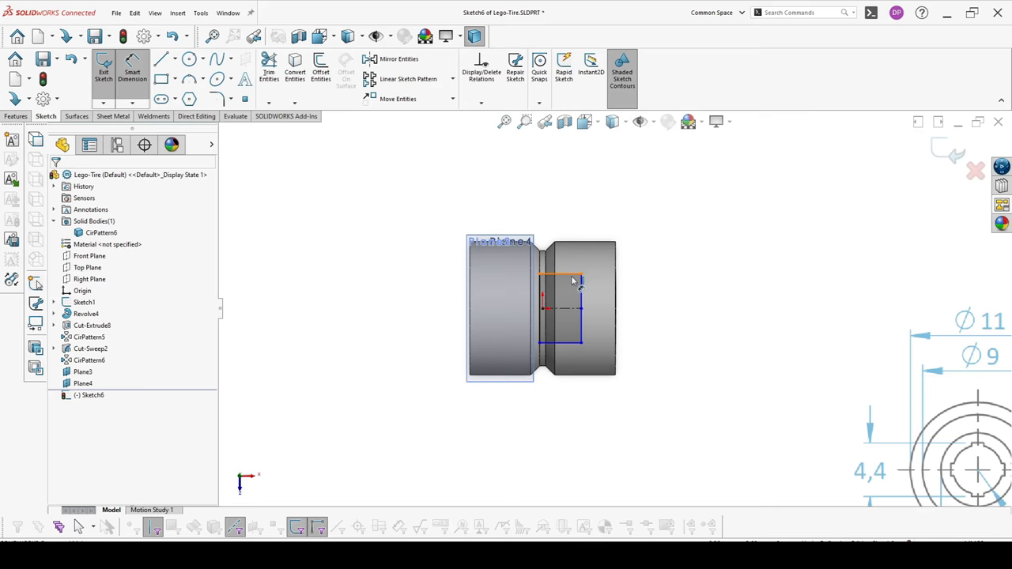
click(573, 281)
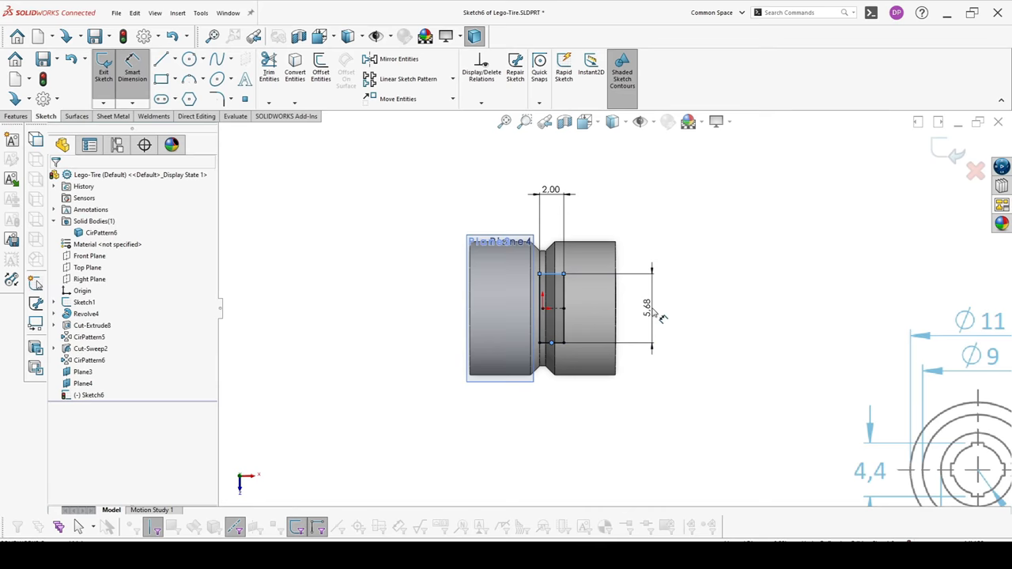
click(103, 71)
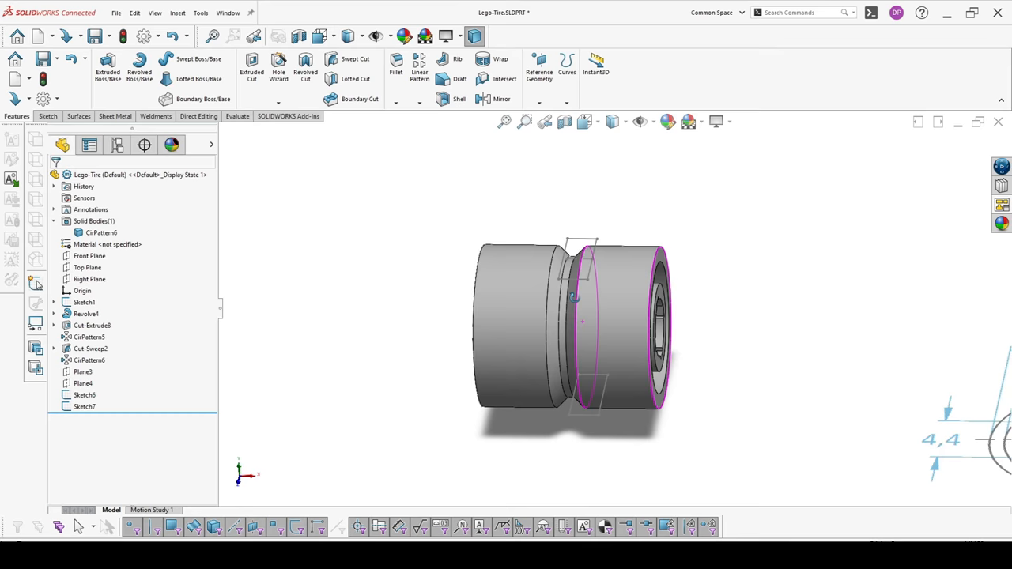
- Loft-cut the slot between the Sketch6 and Sketch7 profiles, creating Cut-Loft2
click(355, 78)
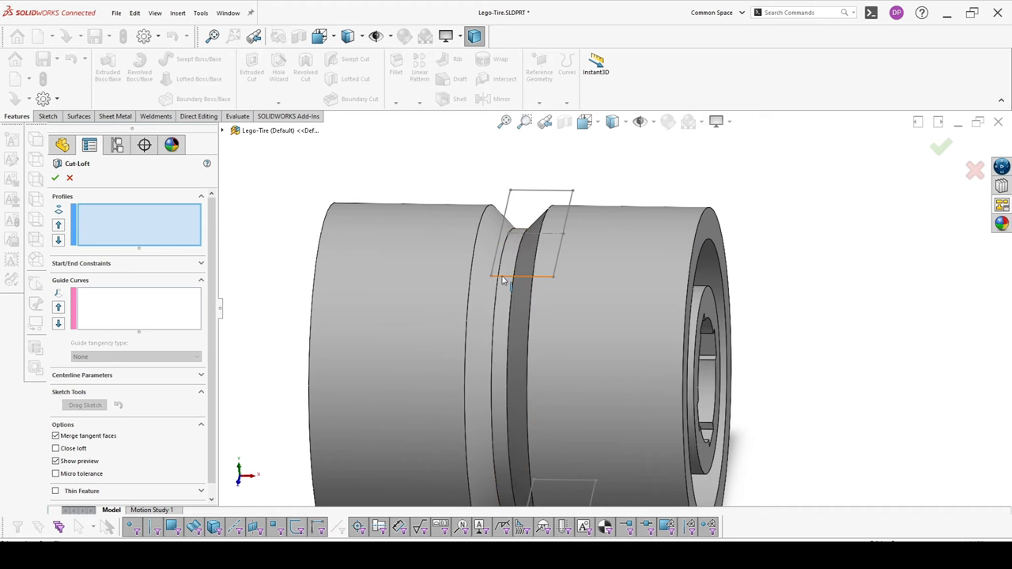
click(514, 268)
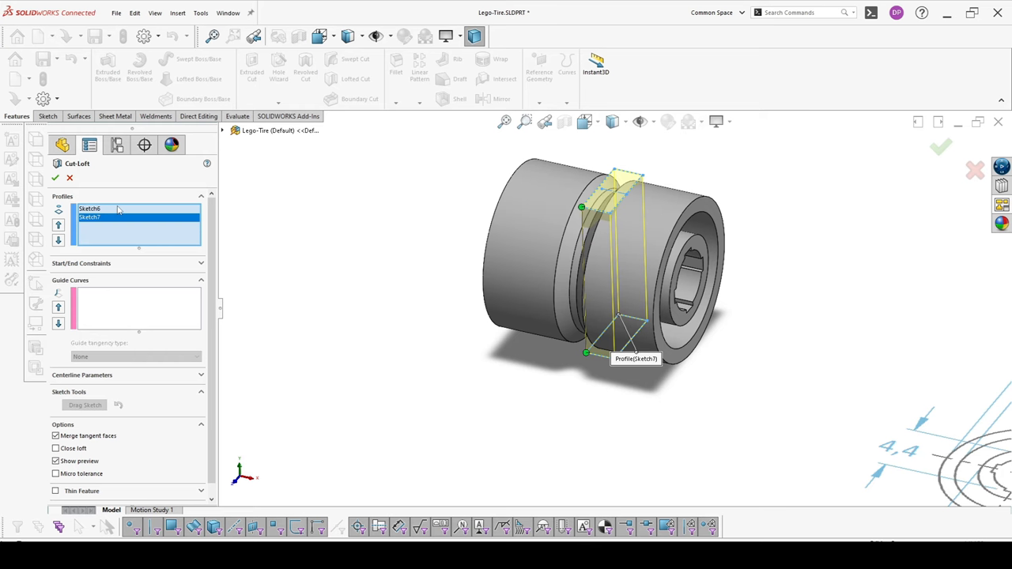
mouse_move(183, 381)
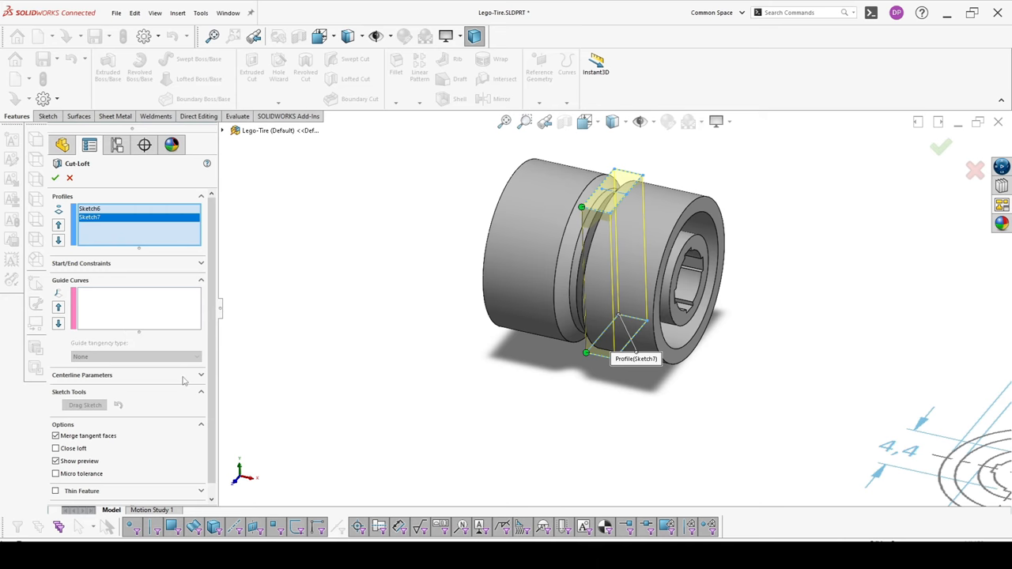
click(55, 177)
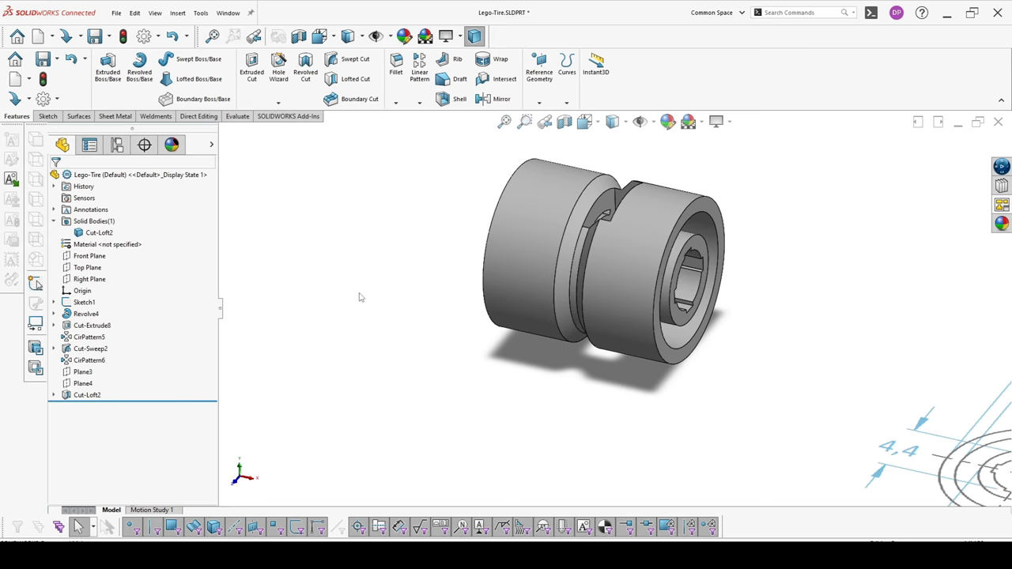
- Orbit the model and fillet the wheel's selected edges and faces at 0.10 mm
drag(604, 273, 553, 308)
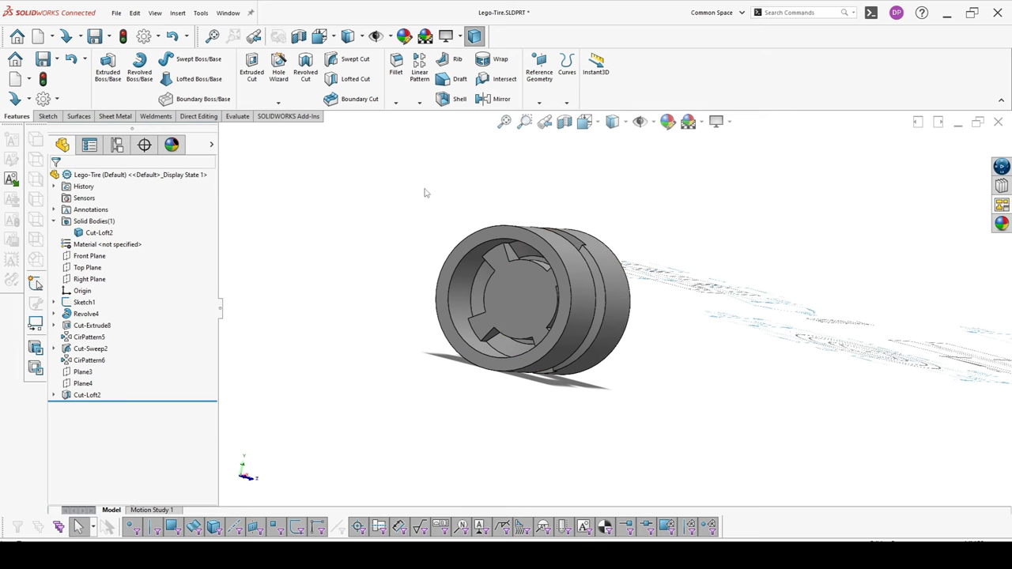
click(395, 67)
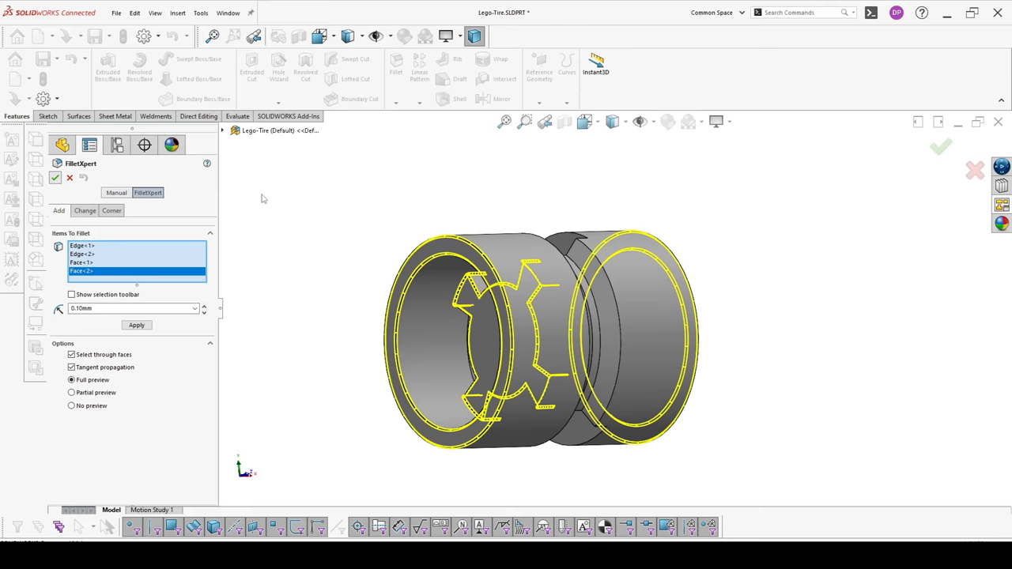
click(54, 177)
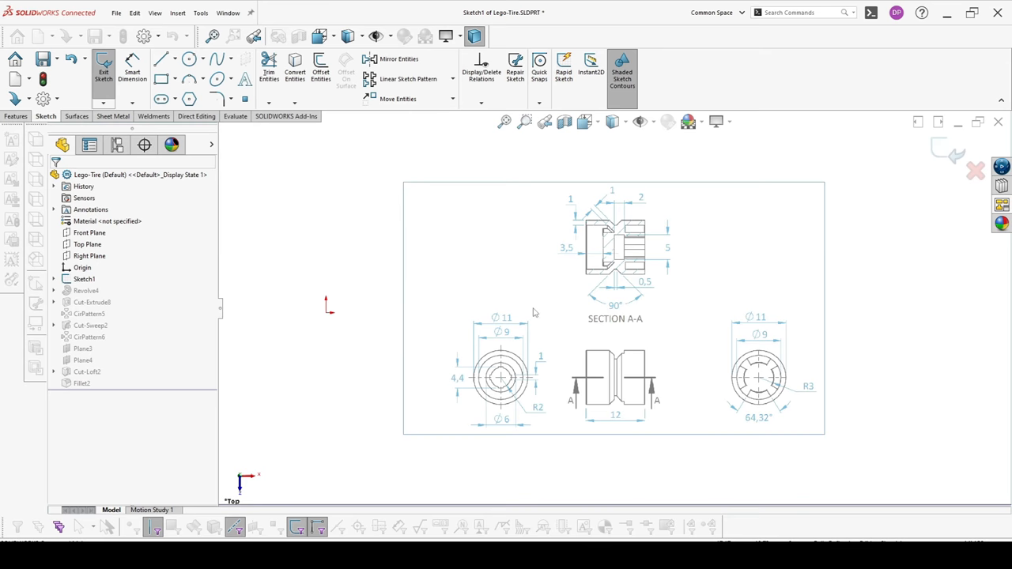
- Swap Sketch1's picture for the Section B-B drawing and rescale it to fit the model
click(200, 12)
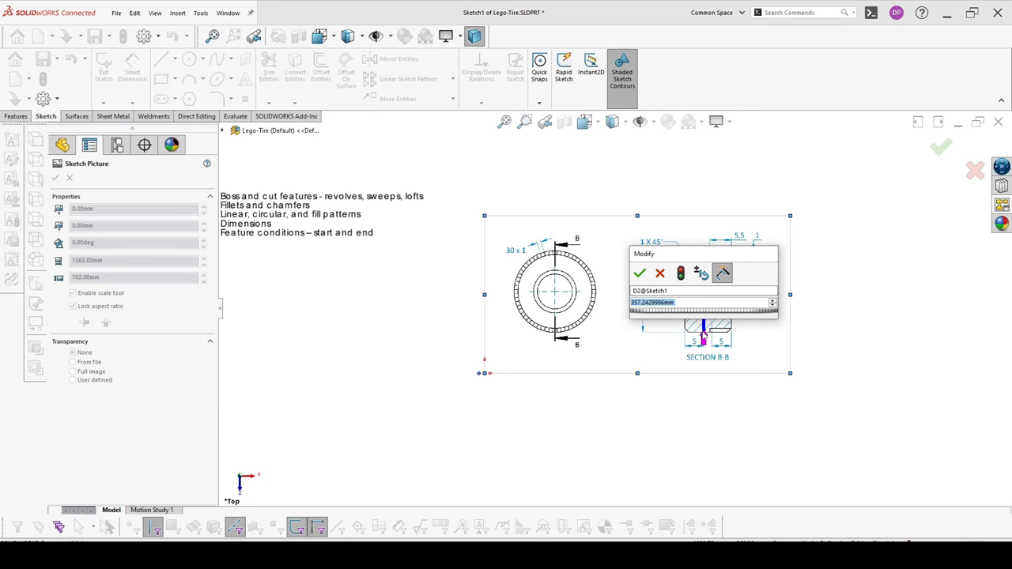
click(640, 272)
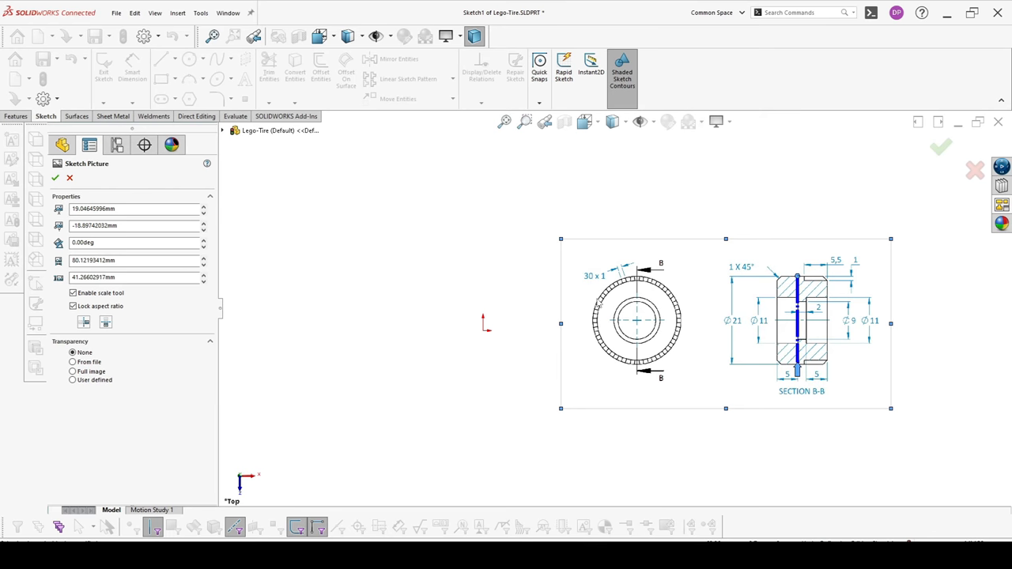
click(55, 178)
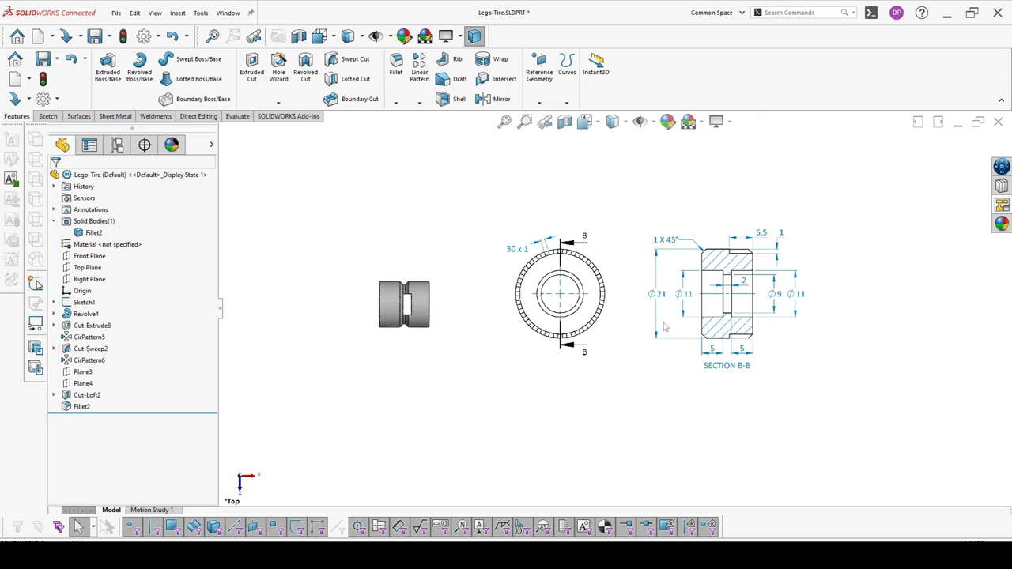
mouse_move(661, 261)
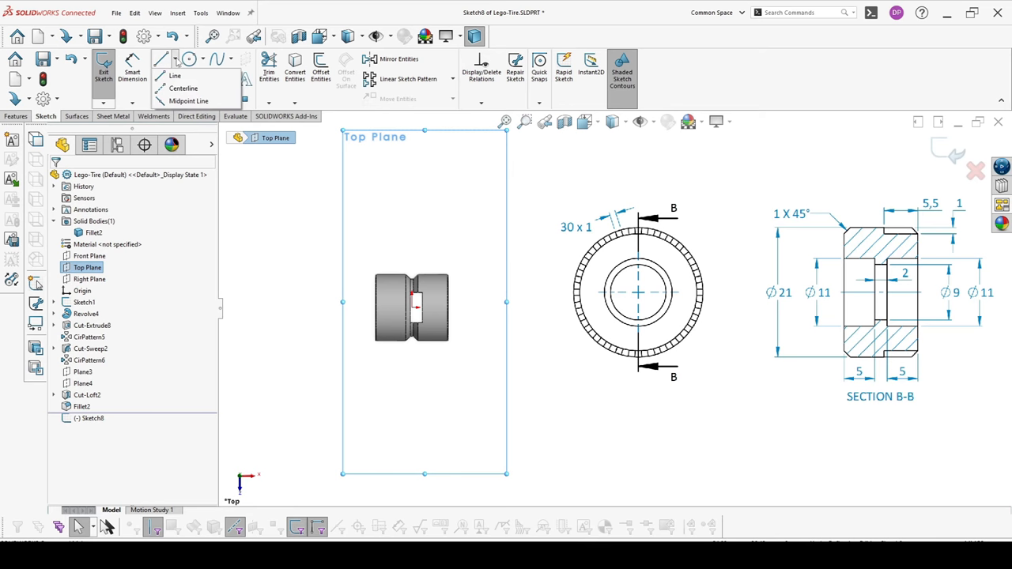
- Start a Top Plane sketch and choose Centerline from the line-type dropdown
click(174, 75)
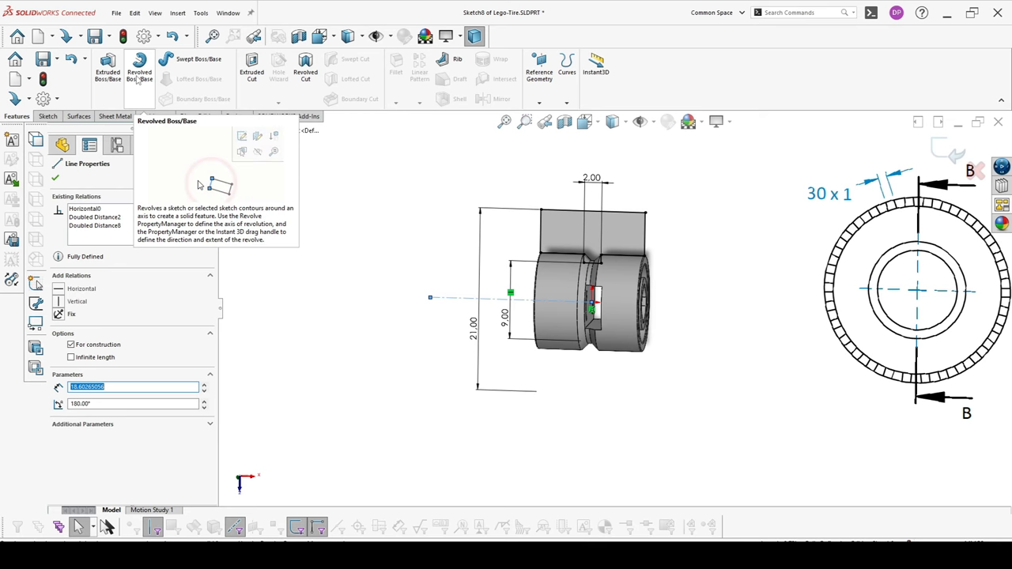
- Revolve Sketch8 360° about Line1 as a separate body, with Merge result unchecked
click(139, 70)
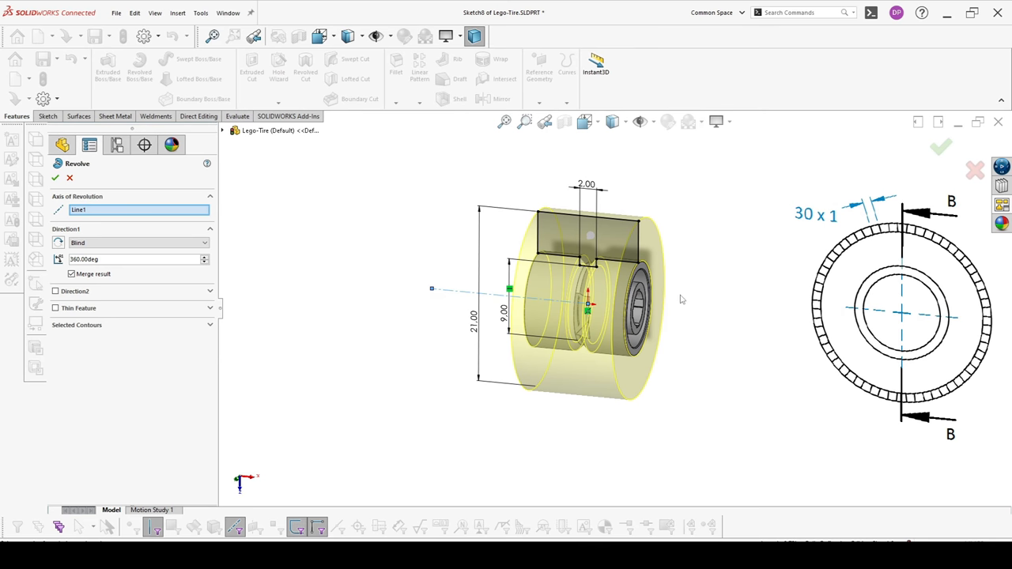
click(139, 209)
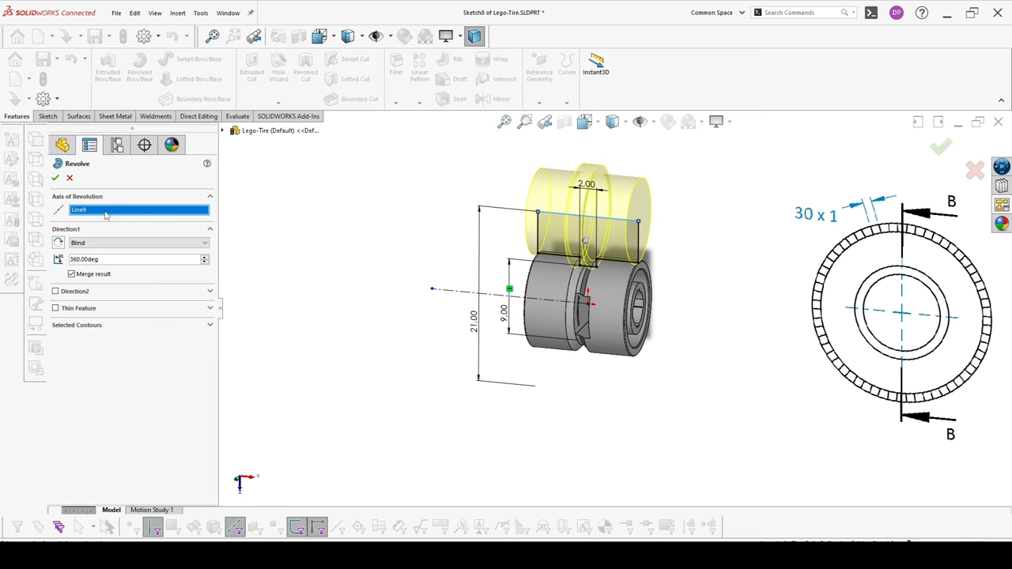
click(538, 237)
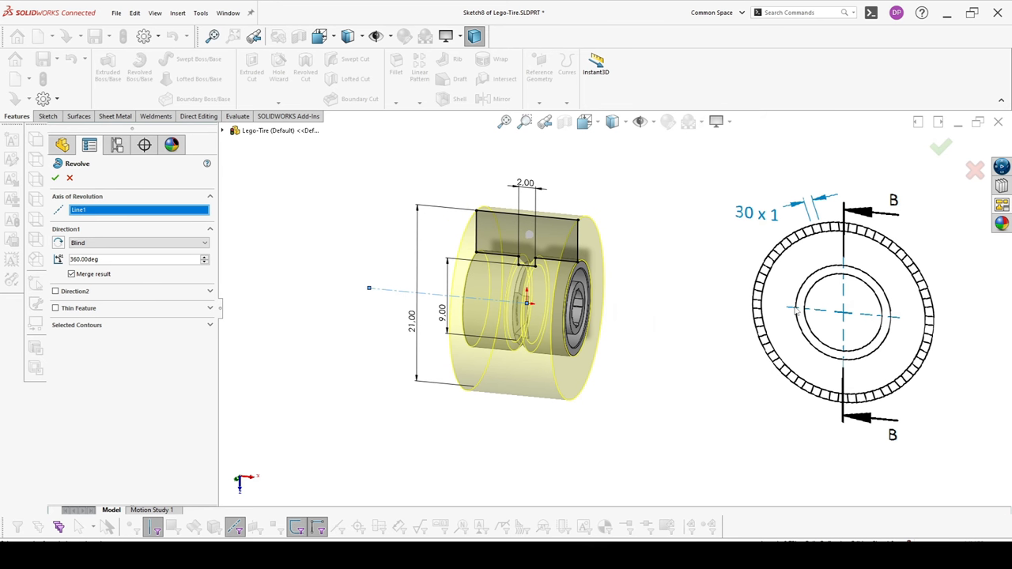
click(71, 273)
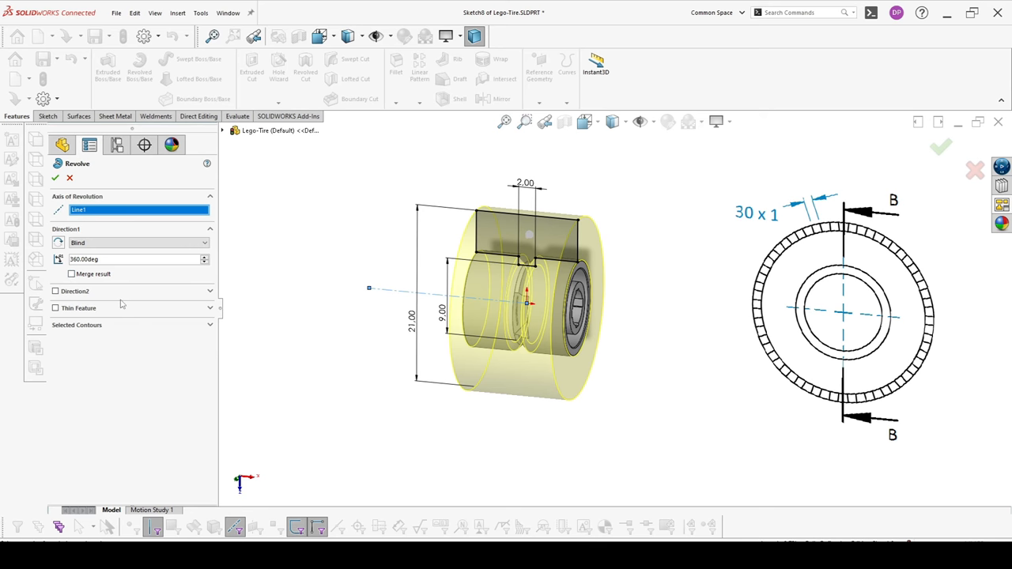
click(55, 178)
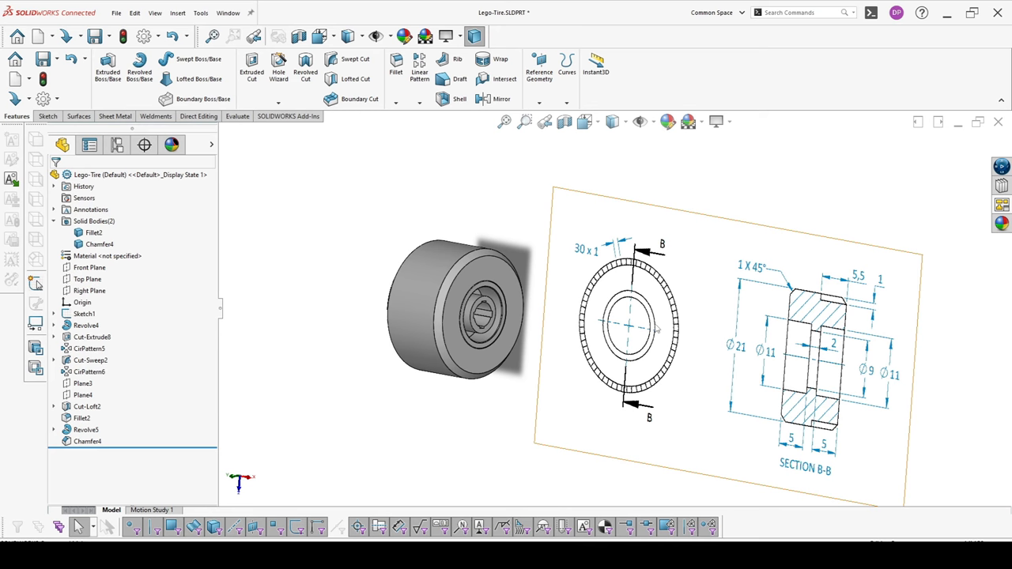
mouse_move(506, 273)
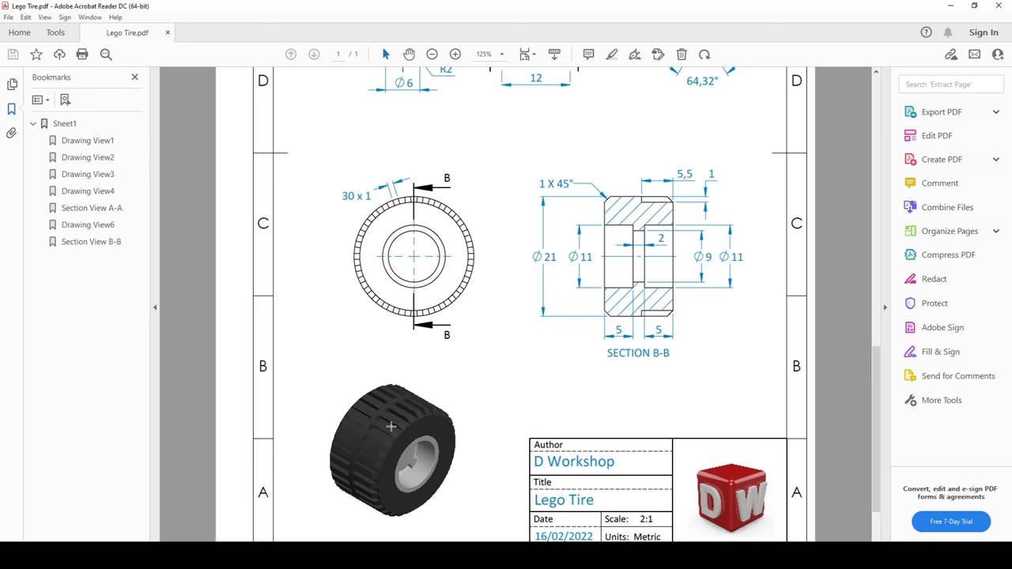
mouse_move(350, 401)
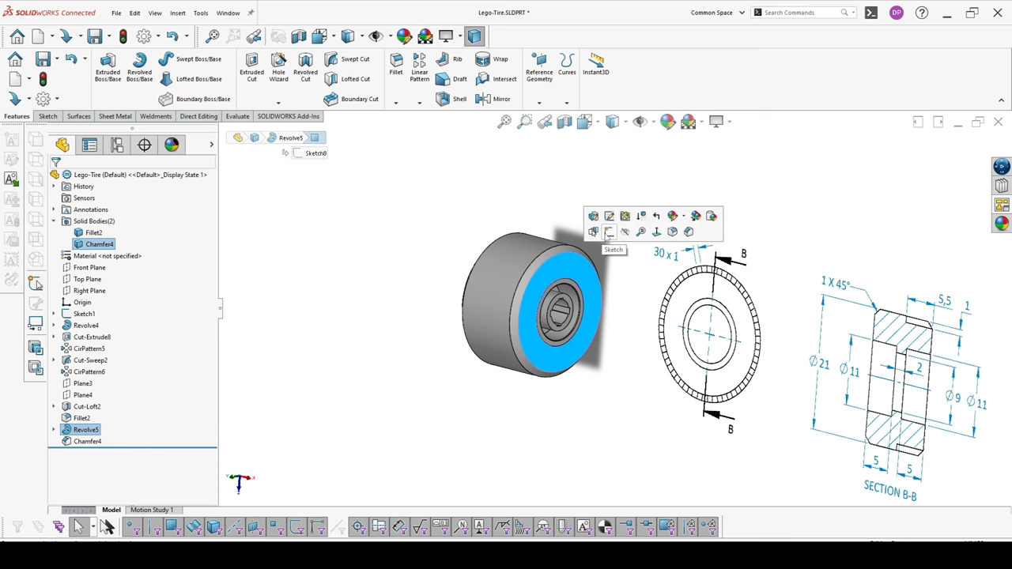
- Sketch a slot rectangle at the top of the tire's side face, related to the centerline and outer edge
click(593, 231)
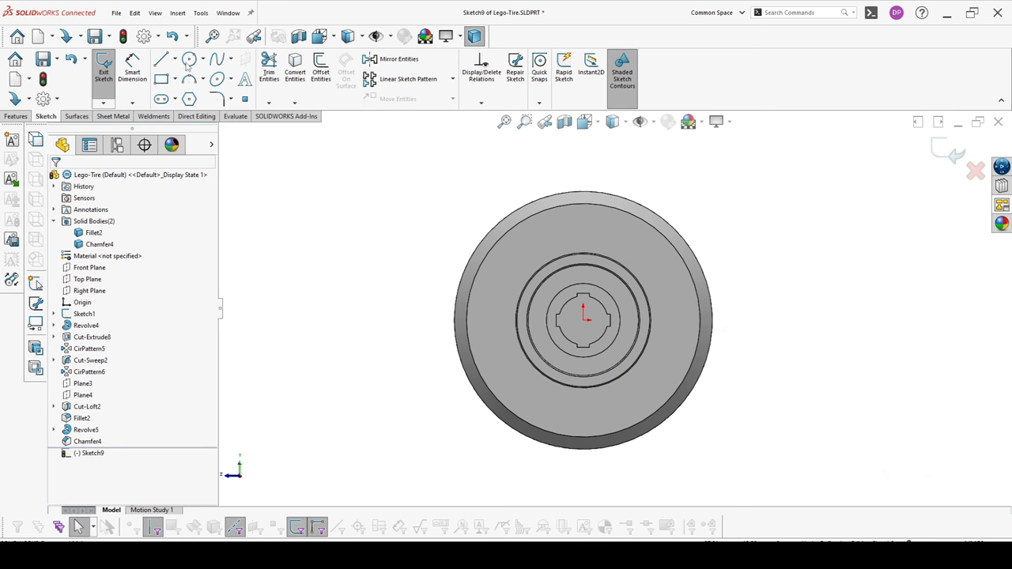
click(162, 58)
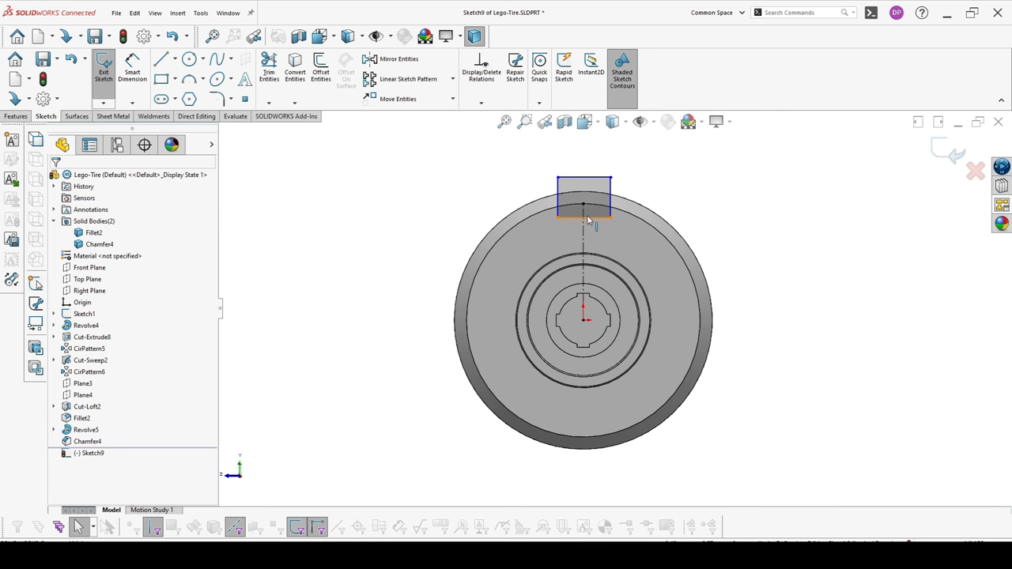
click(583, 208)
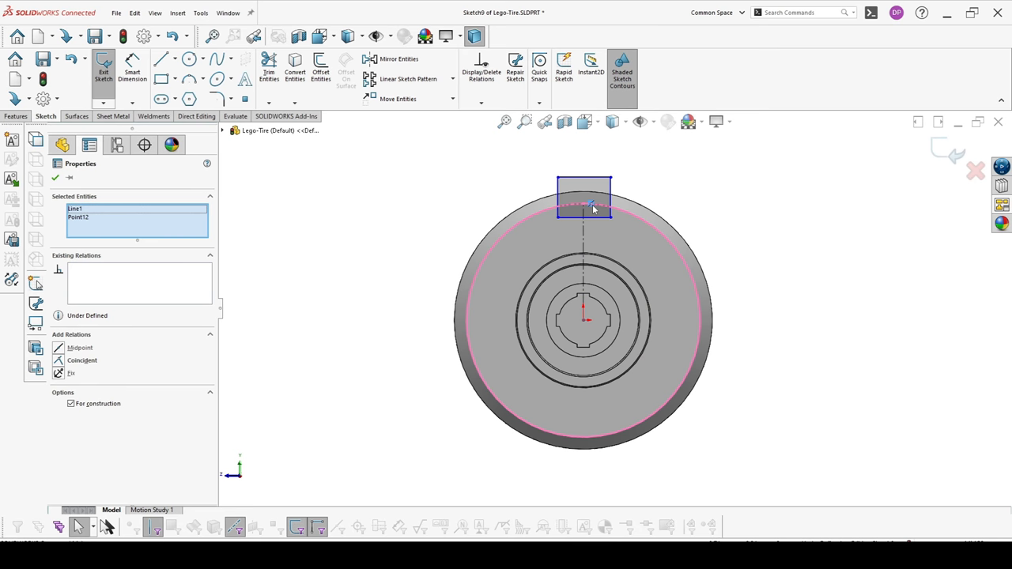
click(583, 180)
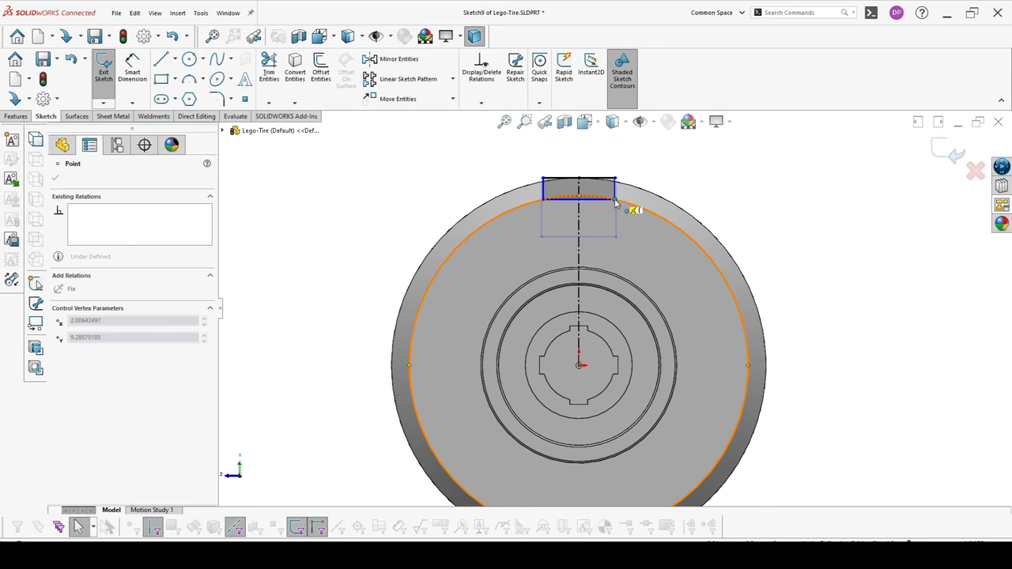
click(56, 162)
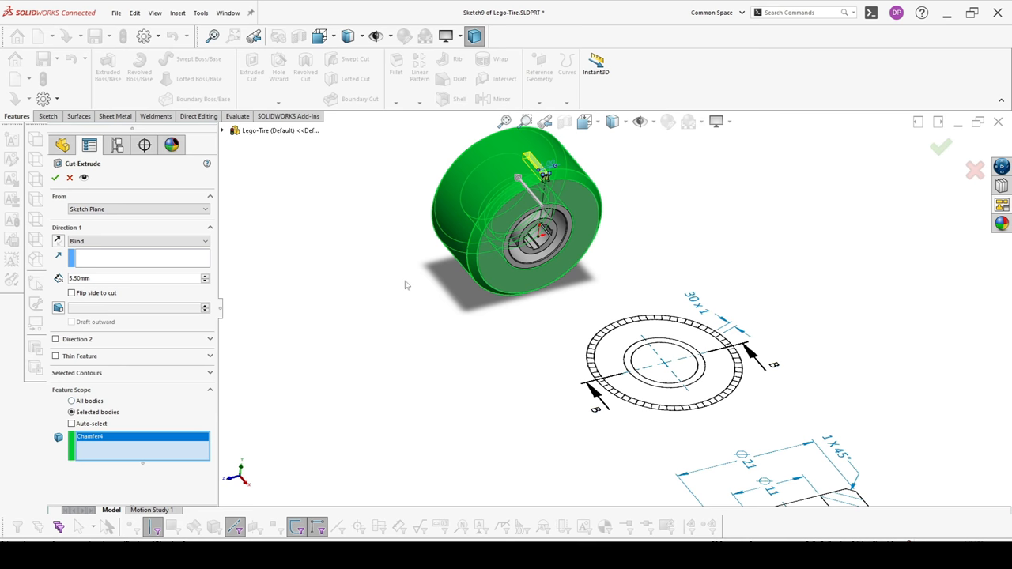
- Cut the slot 5.50 mm blind into the selected tire body only
click(72, 424)
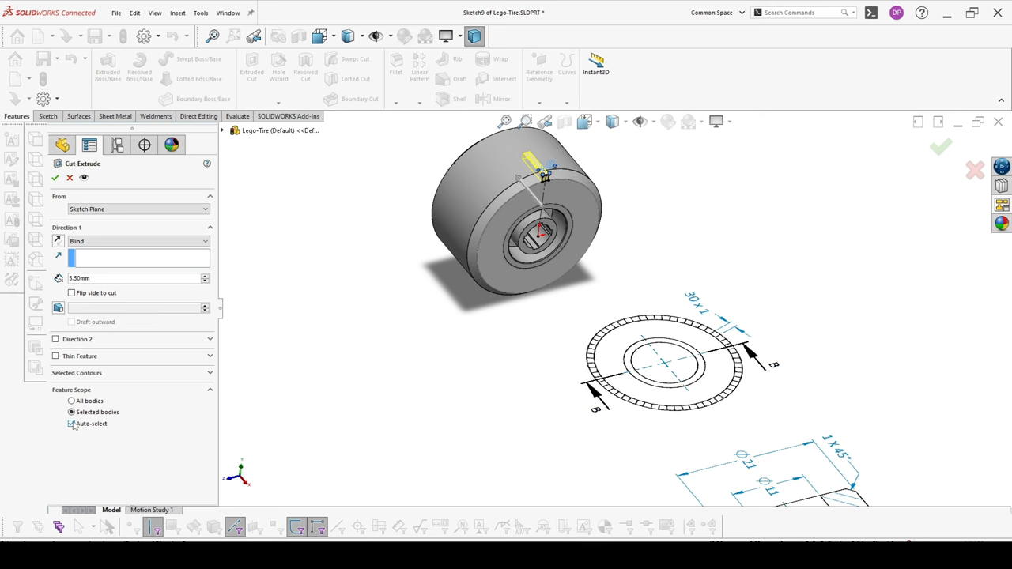
click(55, 178)
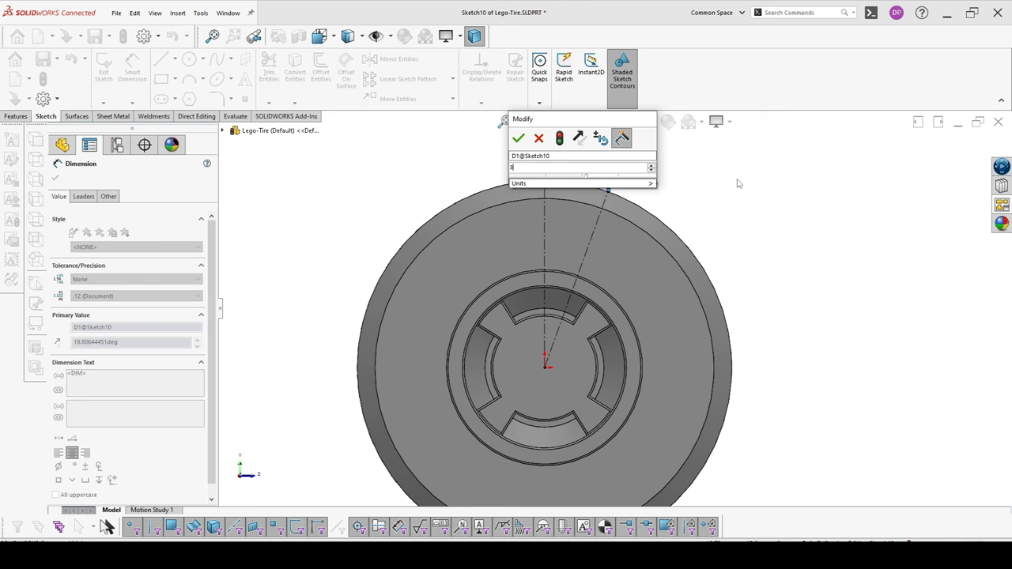
- Dimension an angled centerline to 360/60 (6°) and draw a second slot rectangle constrained to it
text(360/)
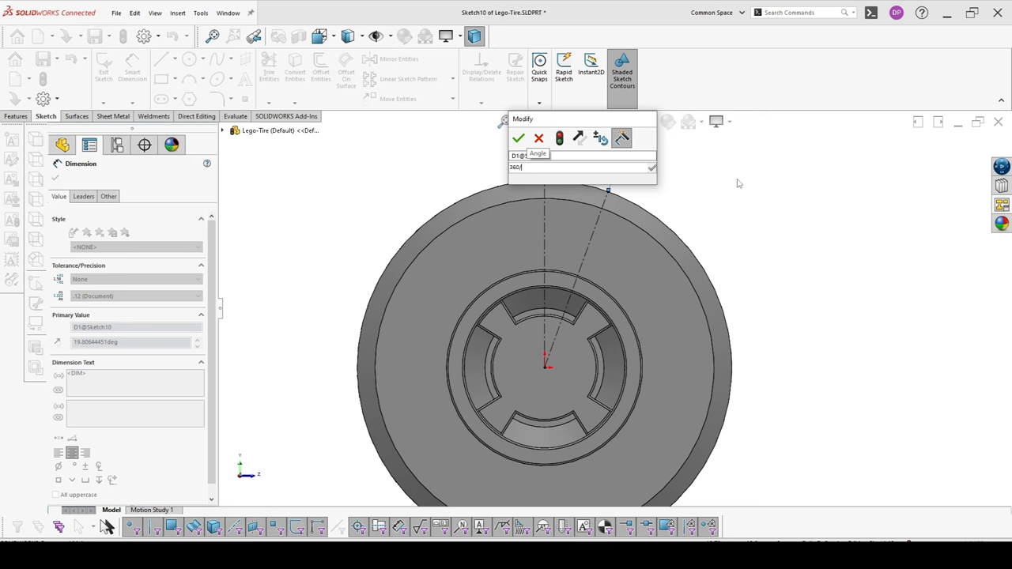
click(518, 139)
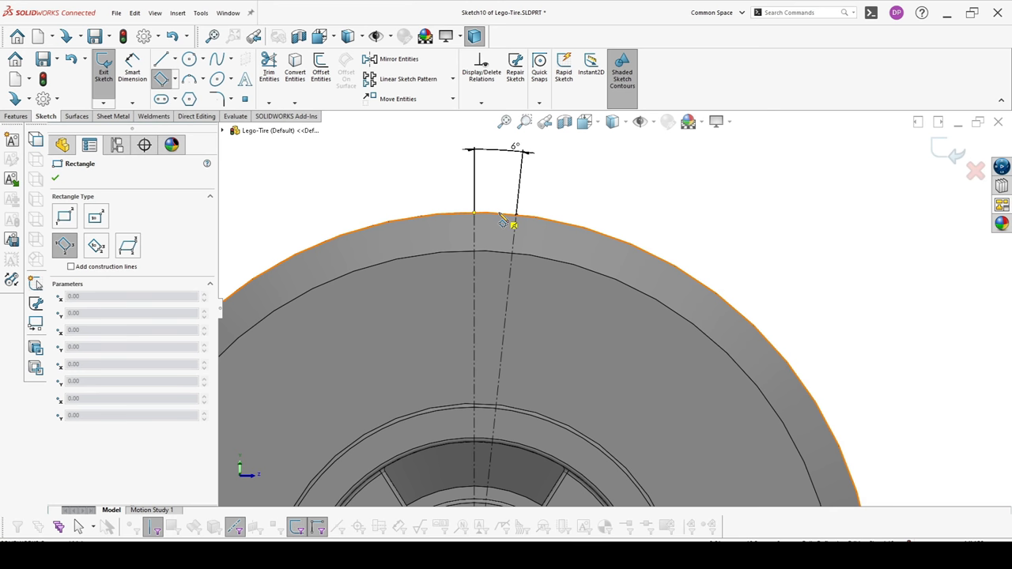
click(55, 161)
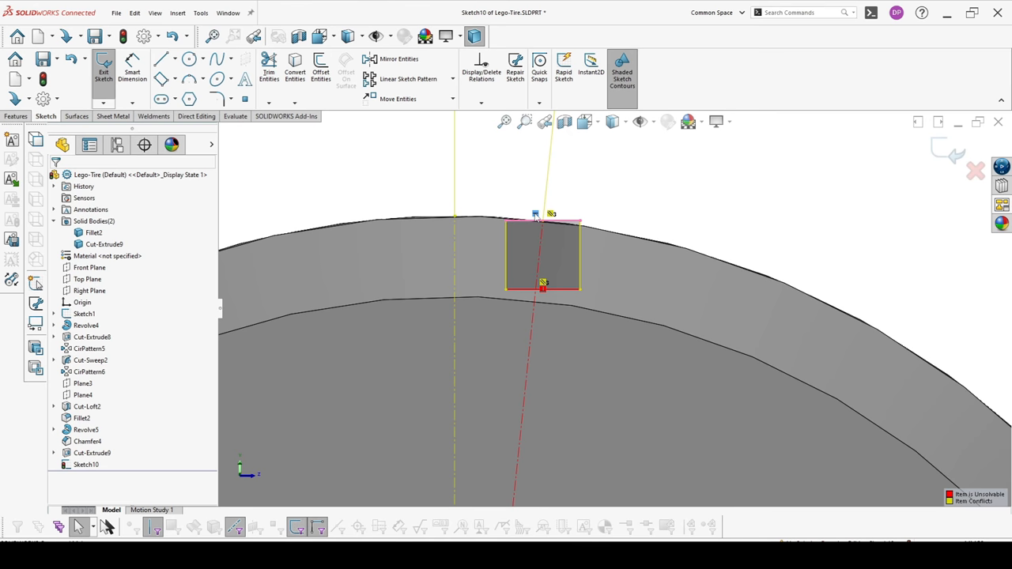
click(543, 287)
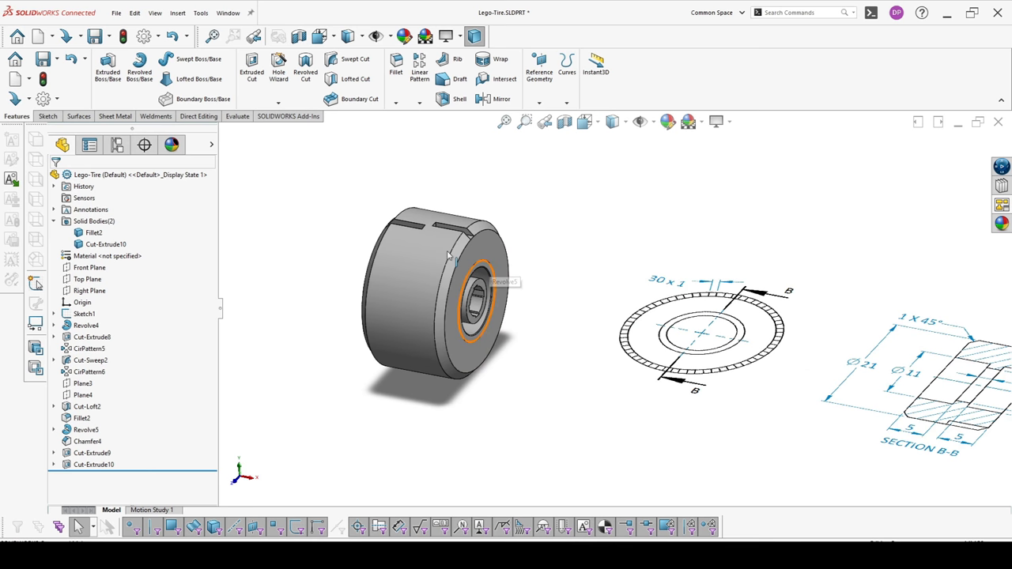
- Circular-pattern both slot cuts about the tire axis, 30 instances over 360°
click(426, 100)
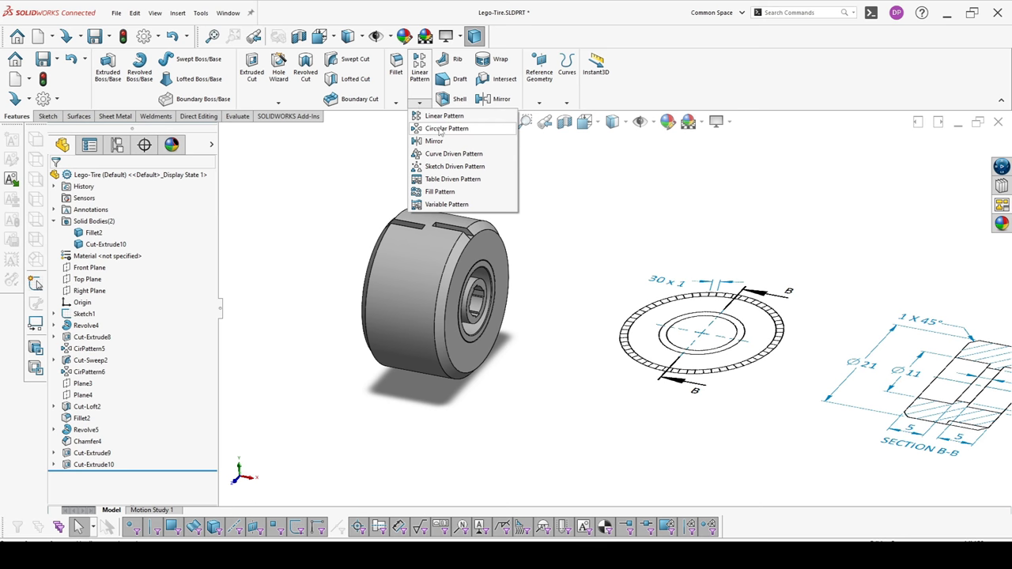
click(446, 128)
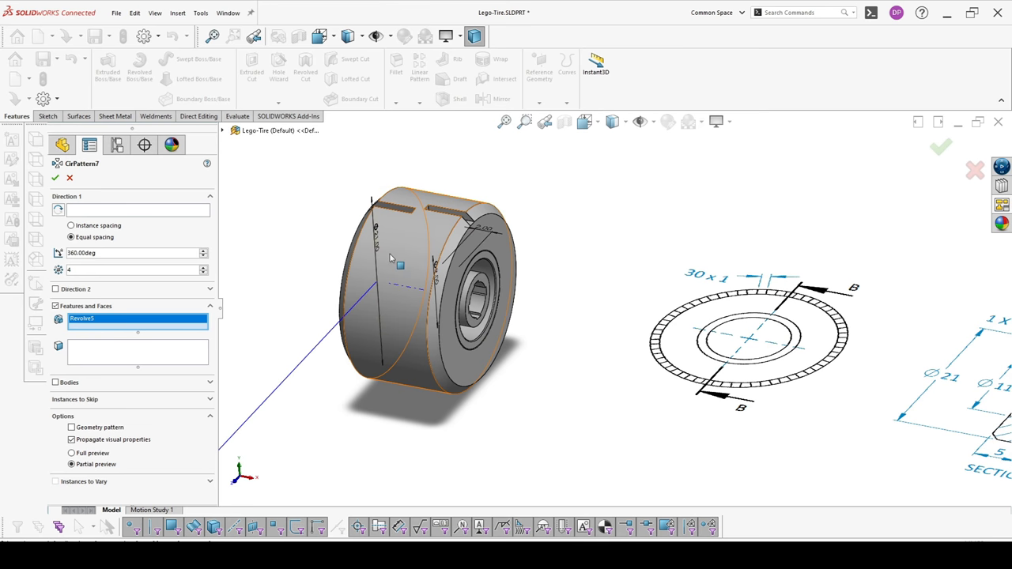
click(379, 285)
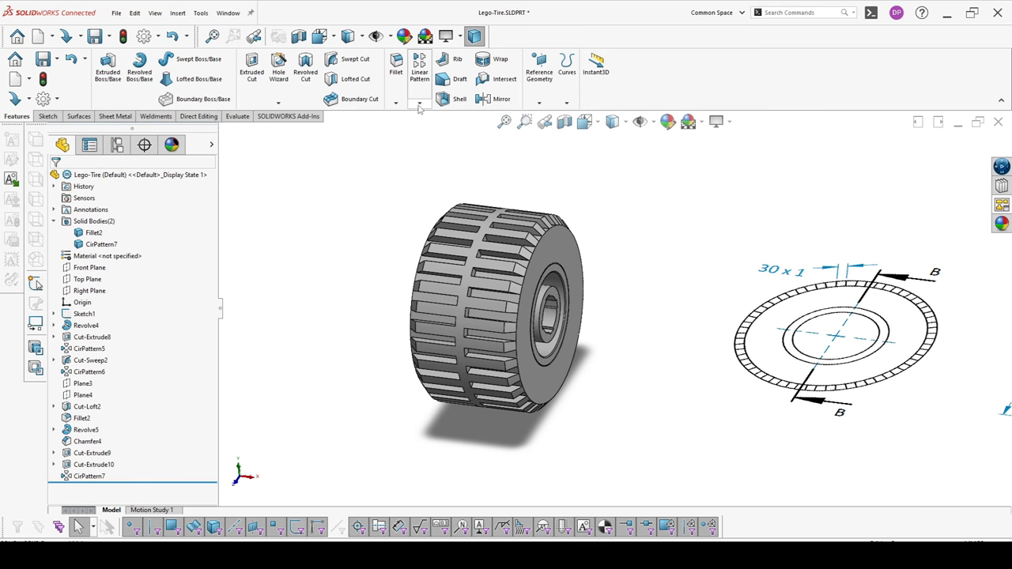
- Apply a black appearance to the tire body and begin a linear pattern along Line2
click(83, 314)
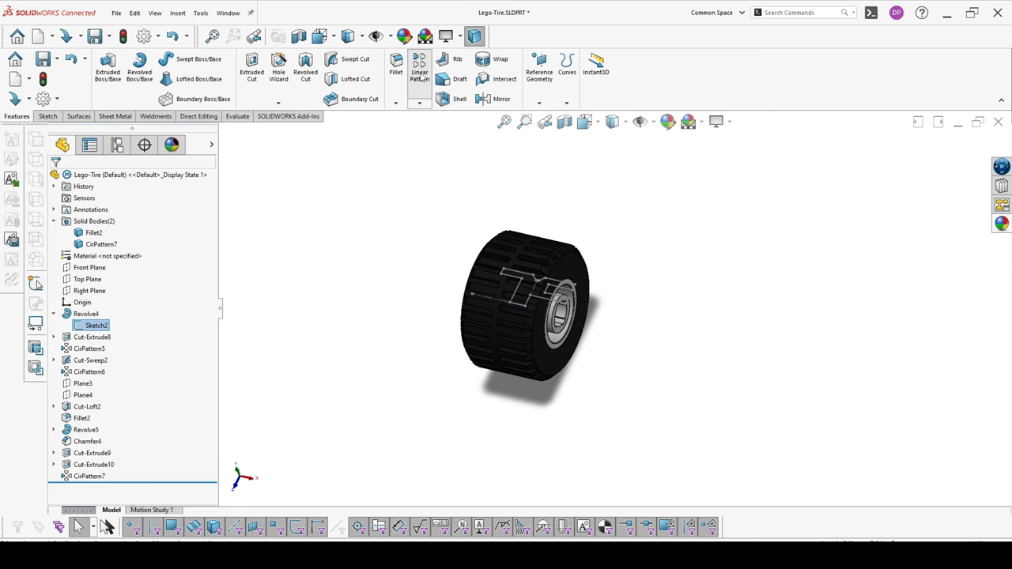
click(419, 72)
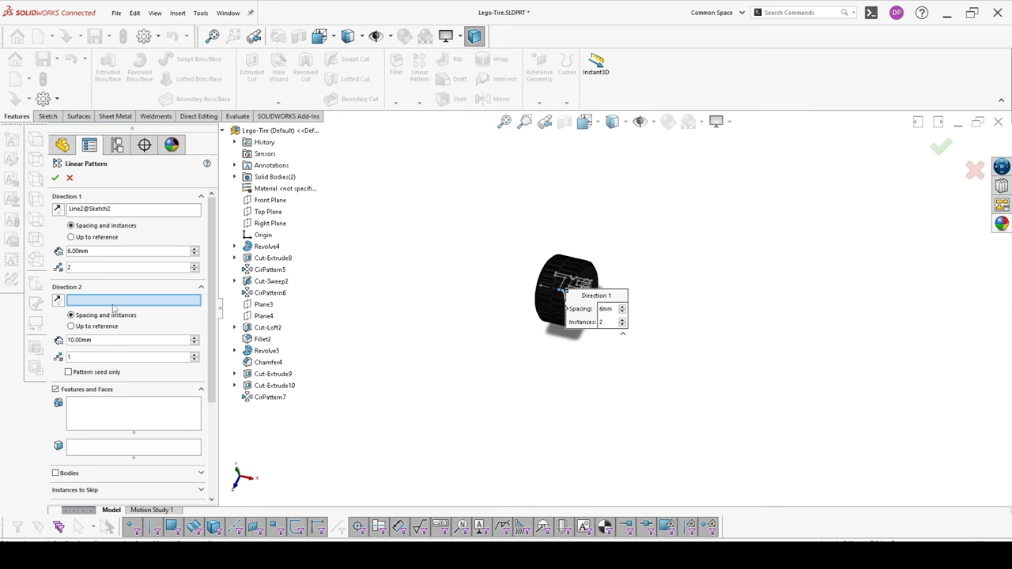